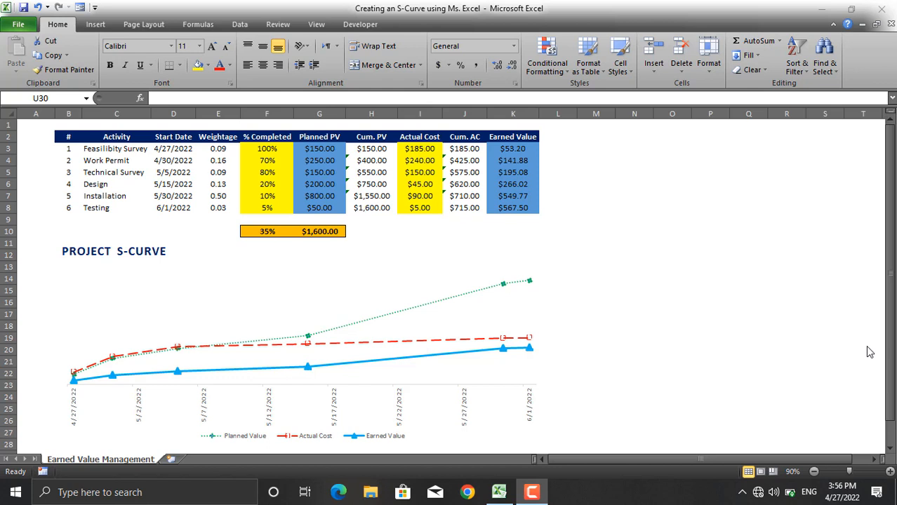
{"action": "mouse_move", "coordinate": [612, 441]}
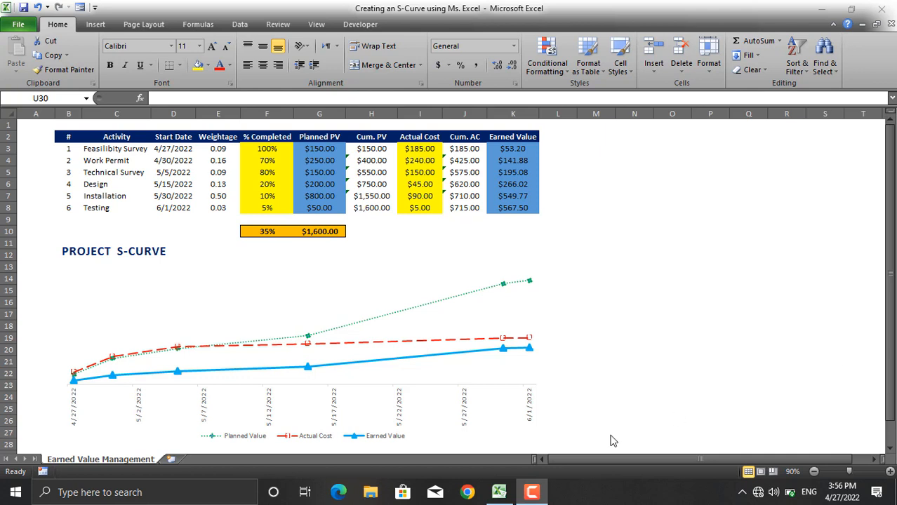
{"action": "mouse_move", "coordinate": [308, 368]}
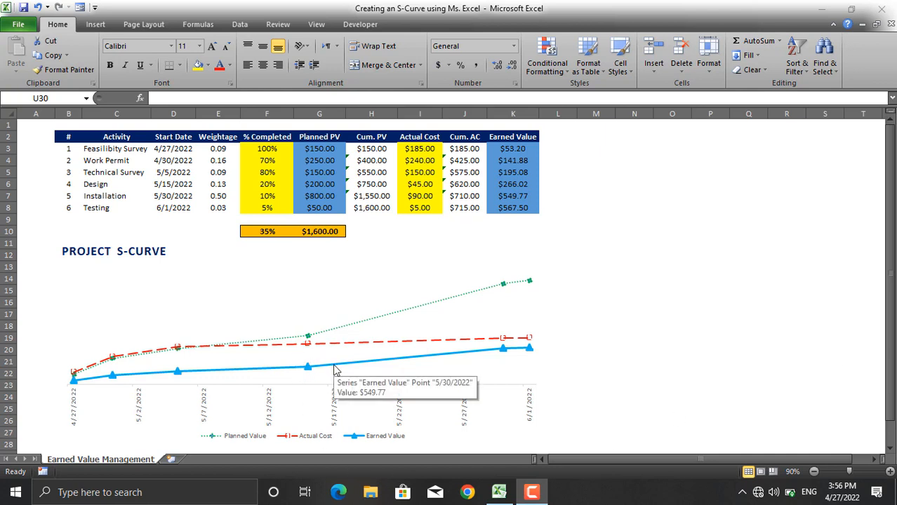
{"action": "mouse_move", "coordinate": [261, 374]}
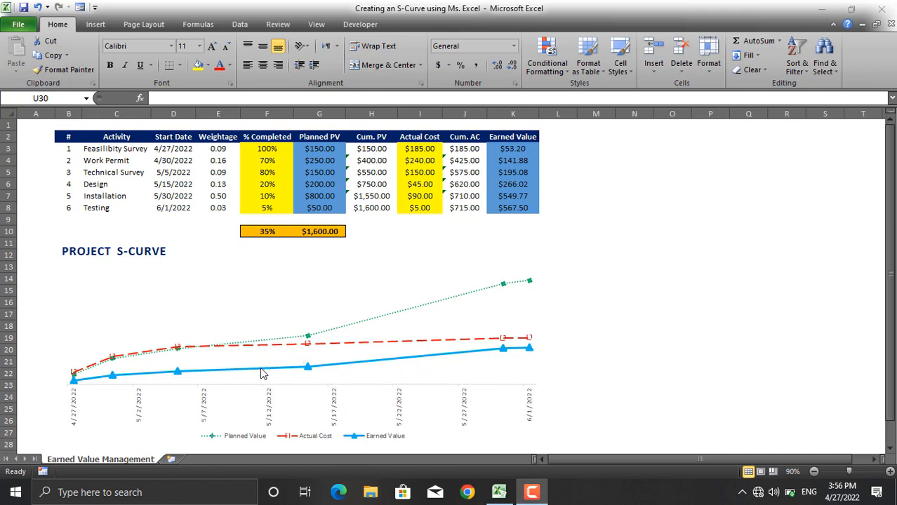
{"action": "mouse_move", "coordinate": [305, 446]}
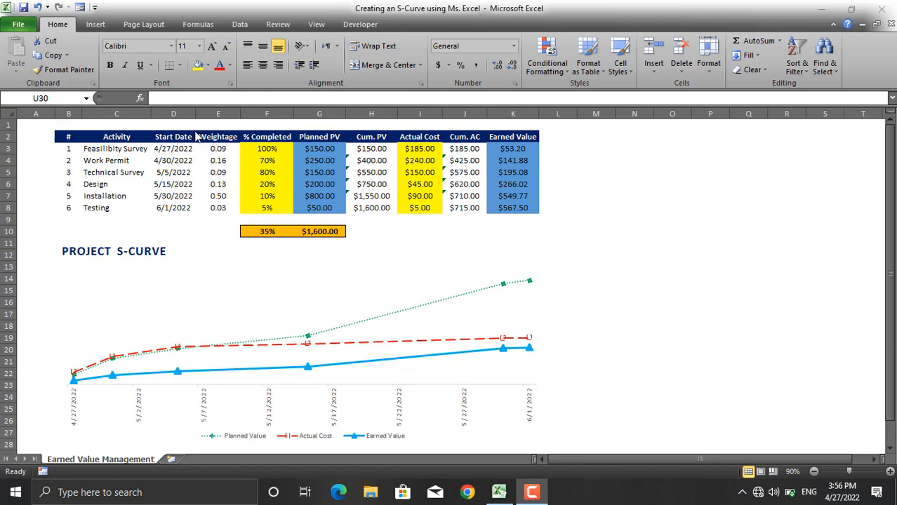
{"action": "mouse_move", "coordinate": [596, 355]}
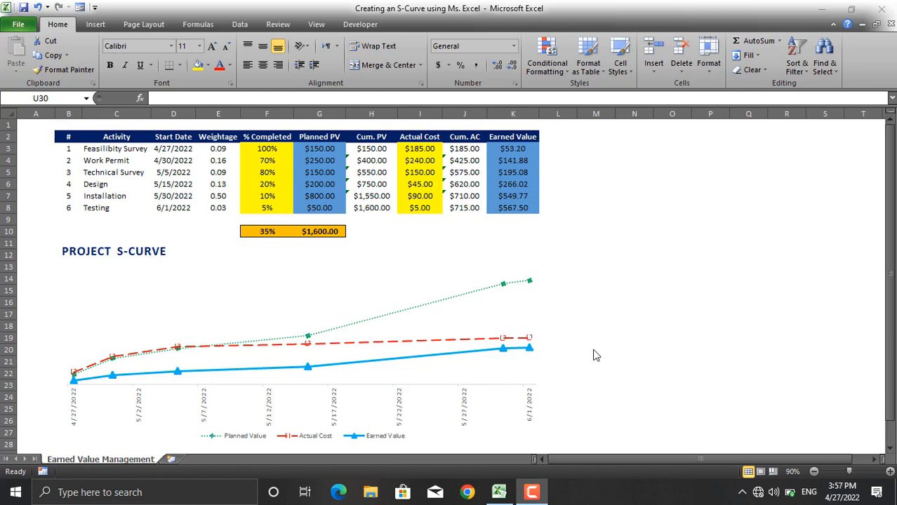
{"action": "mouse_move", "coordinate": [326, 313]}
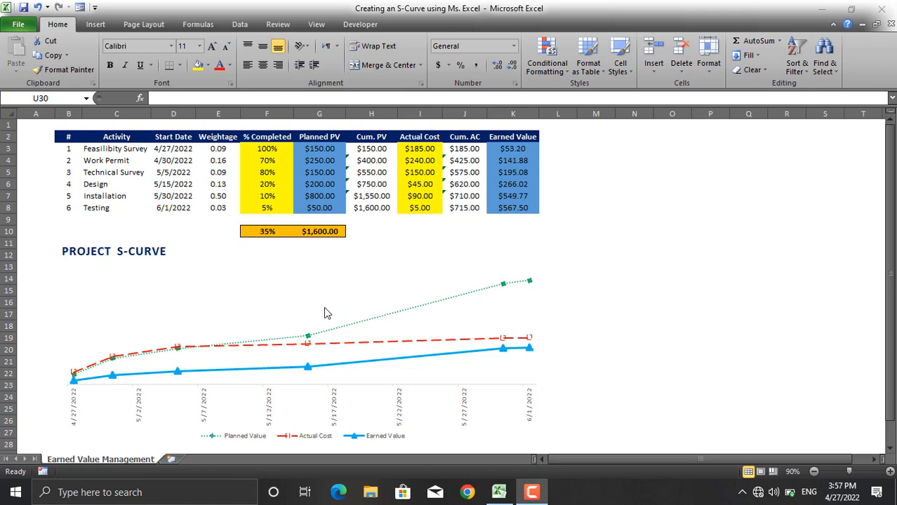
{"action": "mouse_move", "coordinate": [321, 376]}
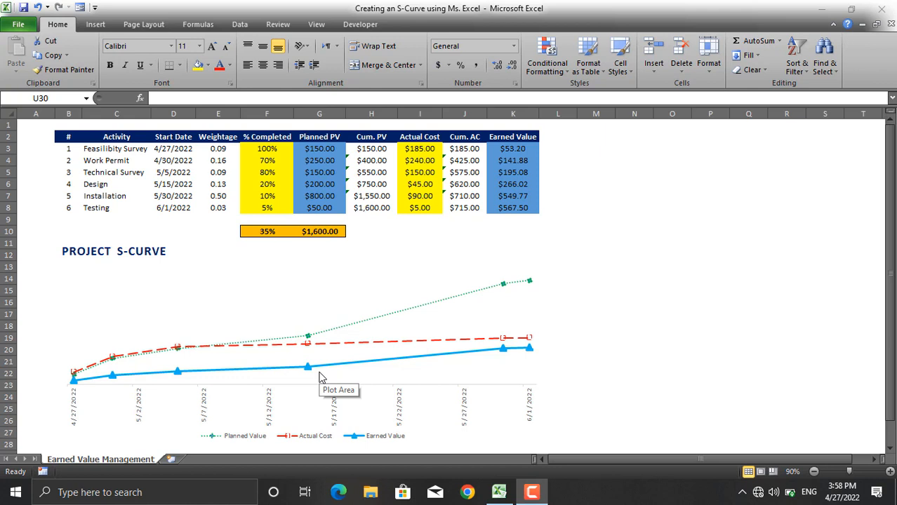
{"action": "mouse_move", "coordinate": [274, 266]}
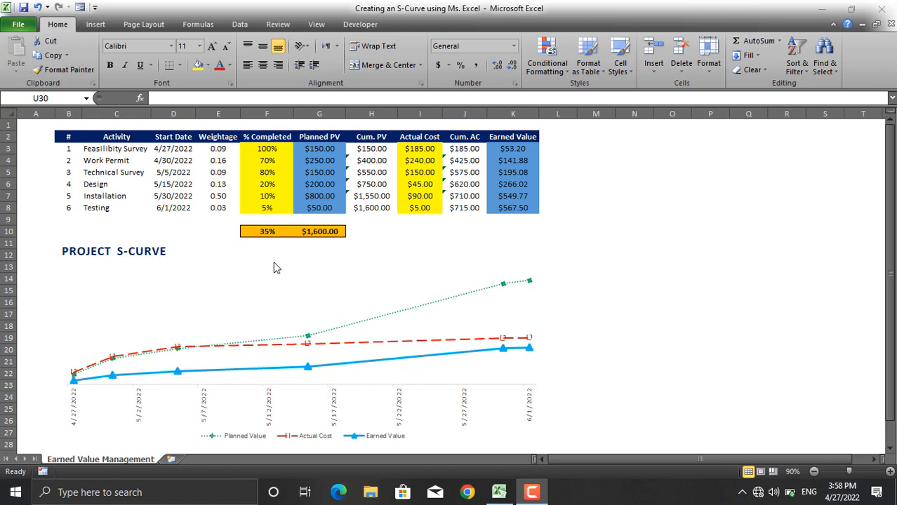
{"action": "mouse_move", "coordinate": [421, 235]}
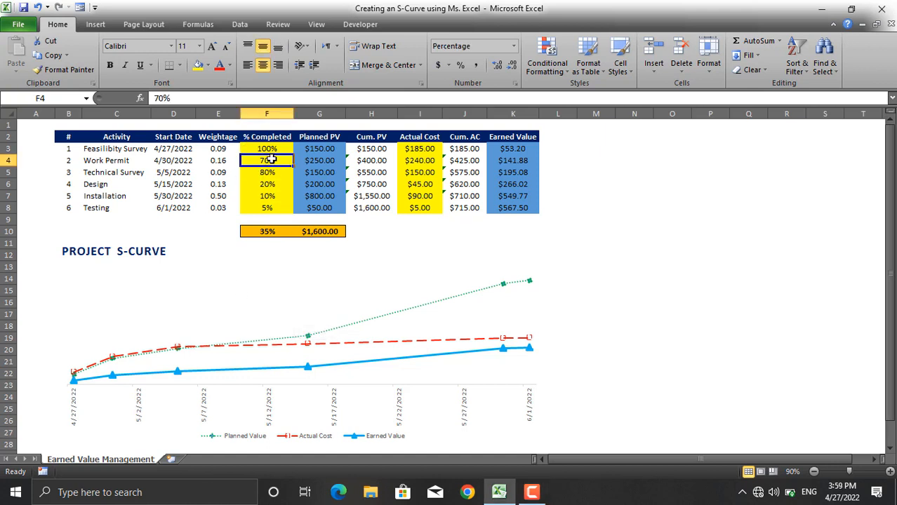
{"action": "mouse_move", "coordinate": [275, 385]}
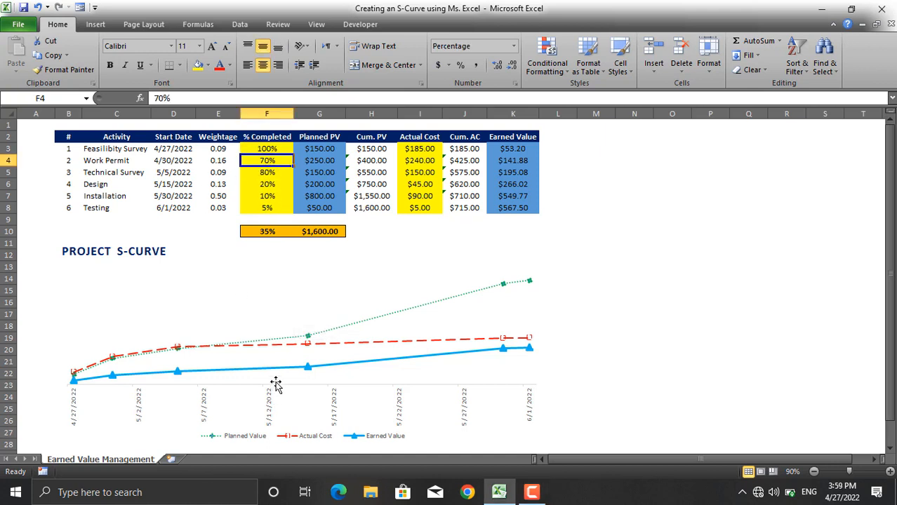
{"action": "mouse_move", "coordinate": [252, 364]}
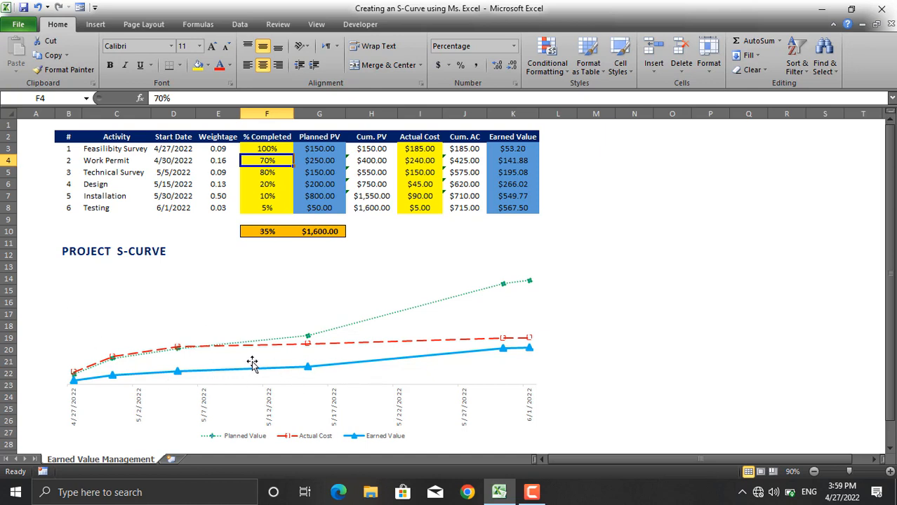
Step: Raise Design to 90% complete and update completion and actual costs for Installation and Testing
{"action": "left_click", "coordinate": [267, 184]}
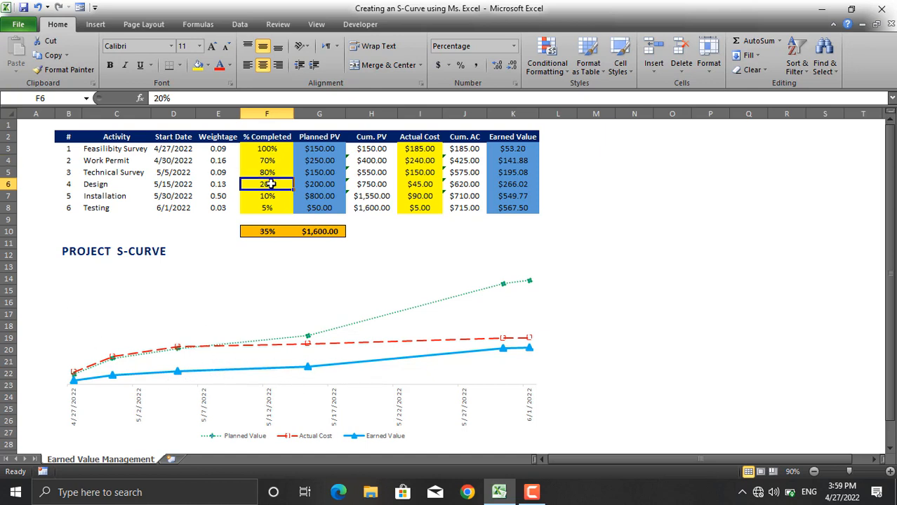
{"action": "type", "text": "90%"}
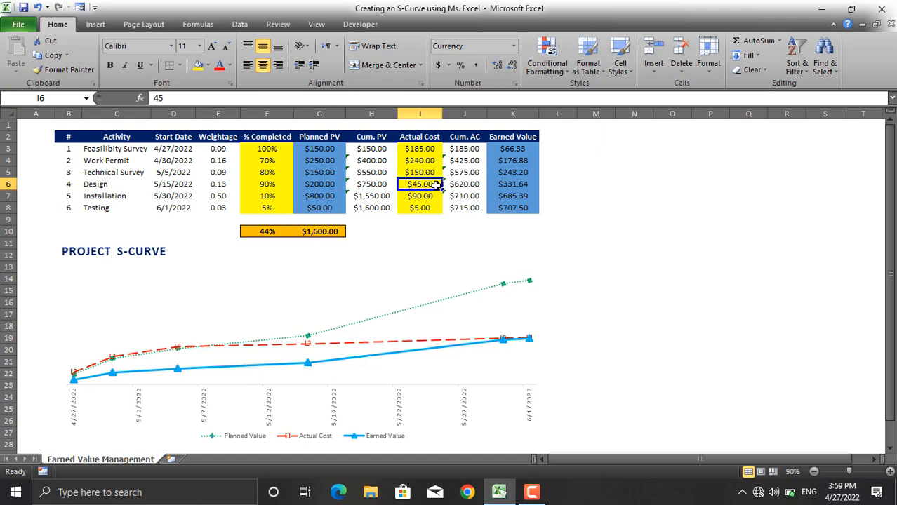
{"action": "type", "text": "350"}
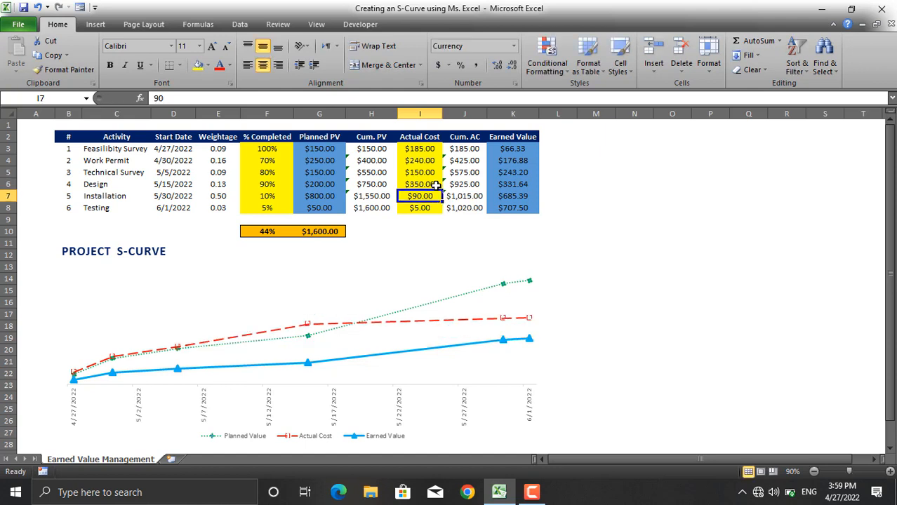
{"action": "mouse_move", "coordinate": [255, 197]}
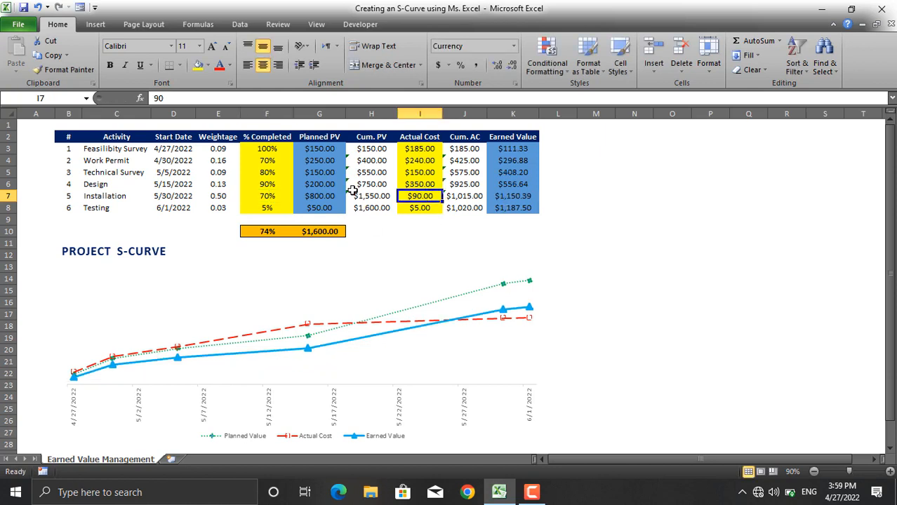
{"action": "mouse_move", "coordinate": [326, 208]}
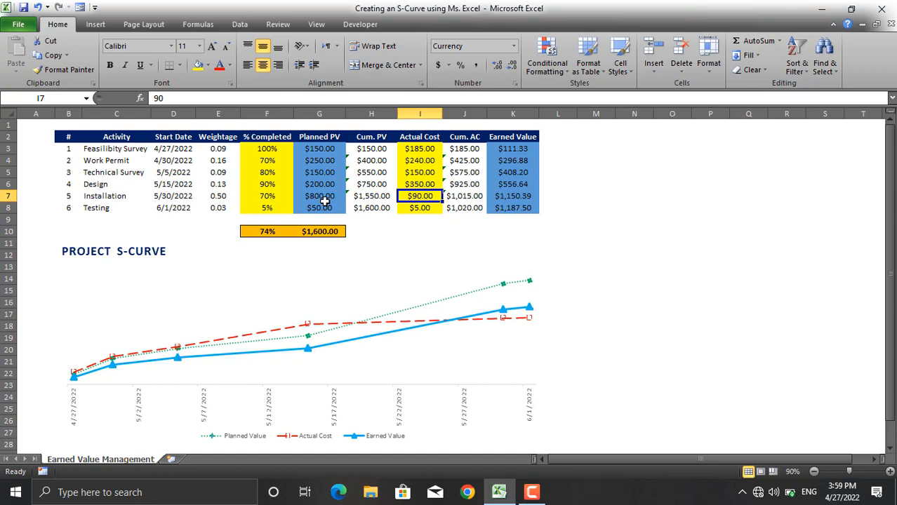
{"action": "mouse_move", "coordinate": [254, 211]}
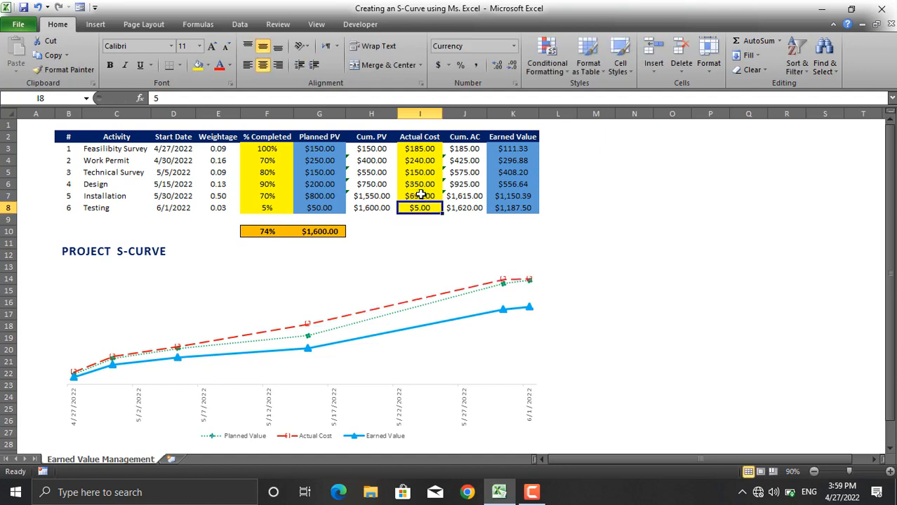
{"action": "left_click", "coordinate": [267, 207]}
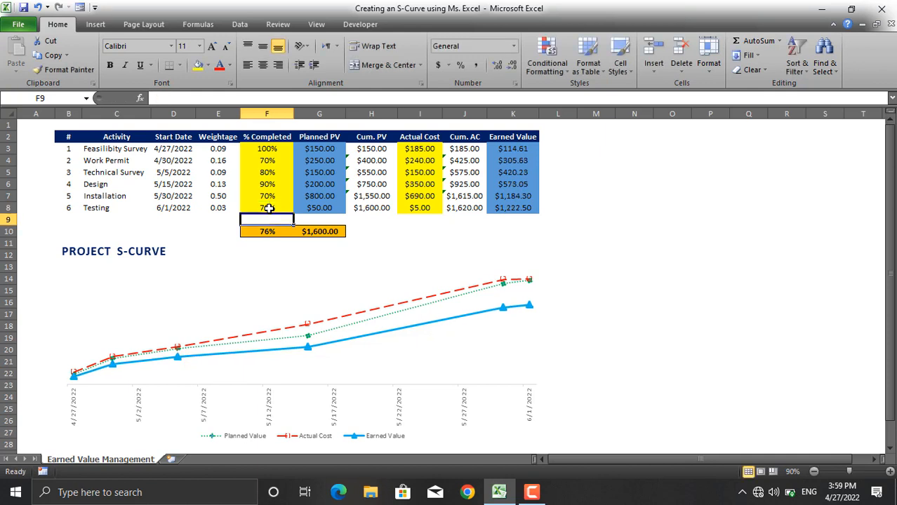
{"action": "left_click", "coordinate": [420, 207]}
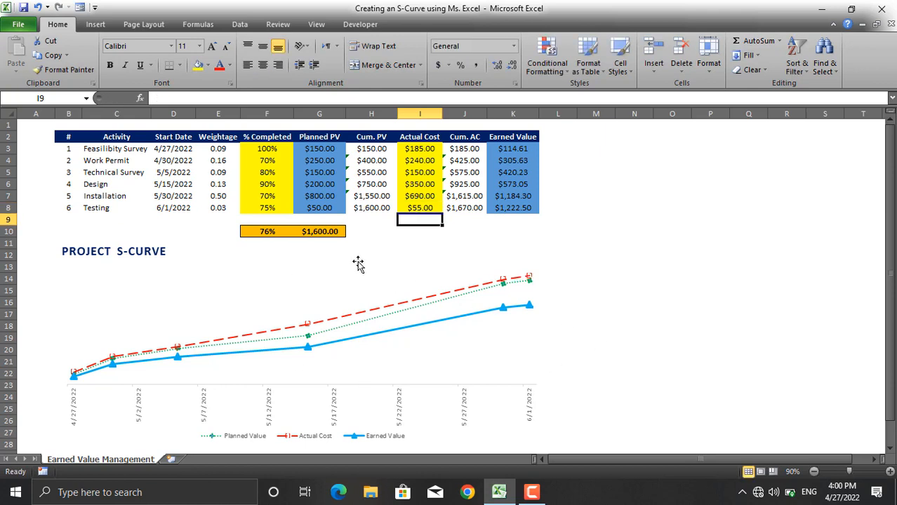
{"action": "mouse_move", "coordinate": [309, 342]}
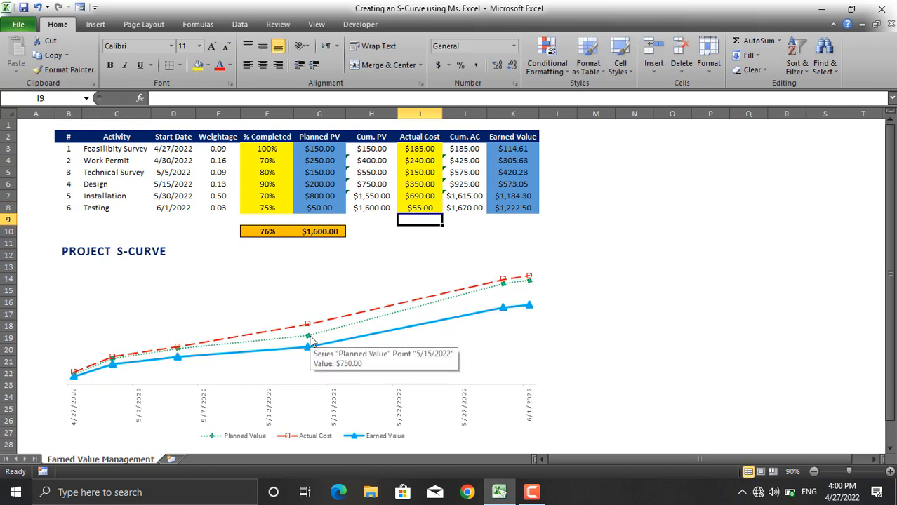
{"action": "mouse_move", "coordinate": [219, 430]}
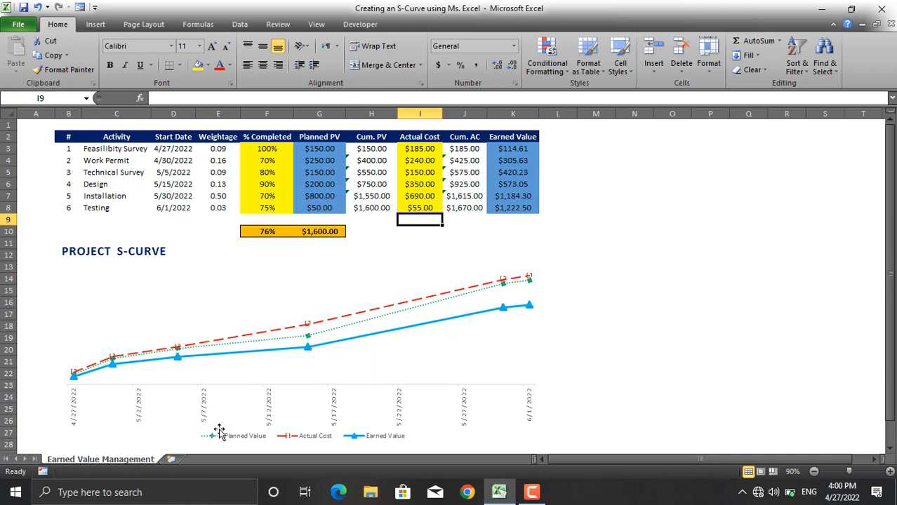
{"action": "mouse_move", "coordinate": [230, 446]}
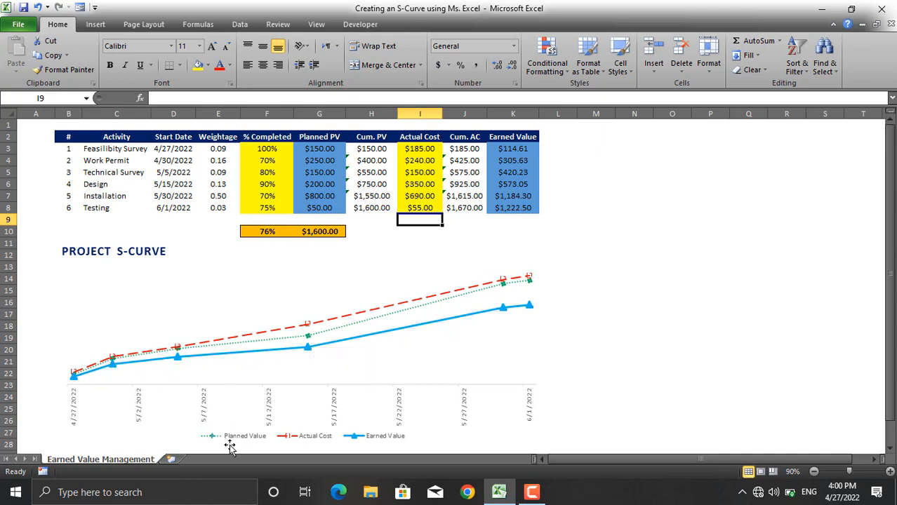
{"action": "mouse_move", "coordinate": [220, 392]}
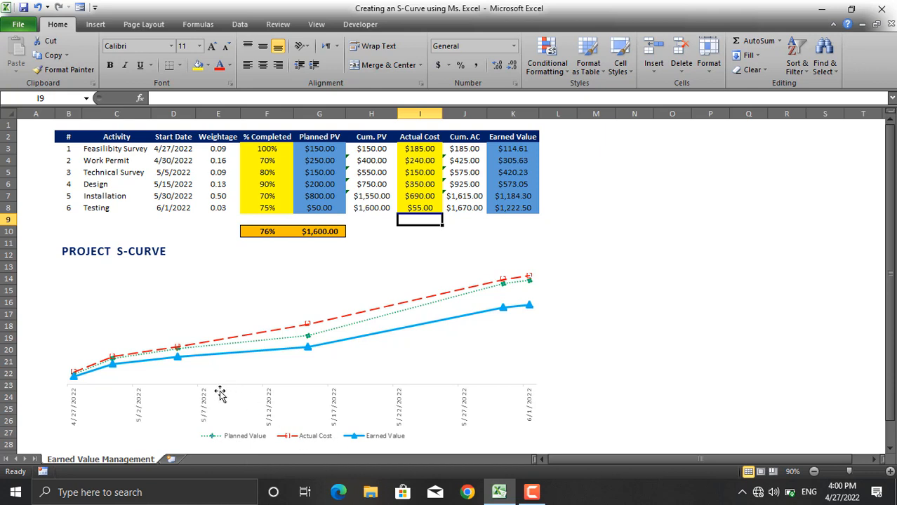
{"action": "mouse_move", "coordinate": [404, 312]}
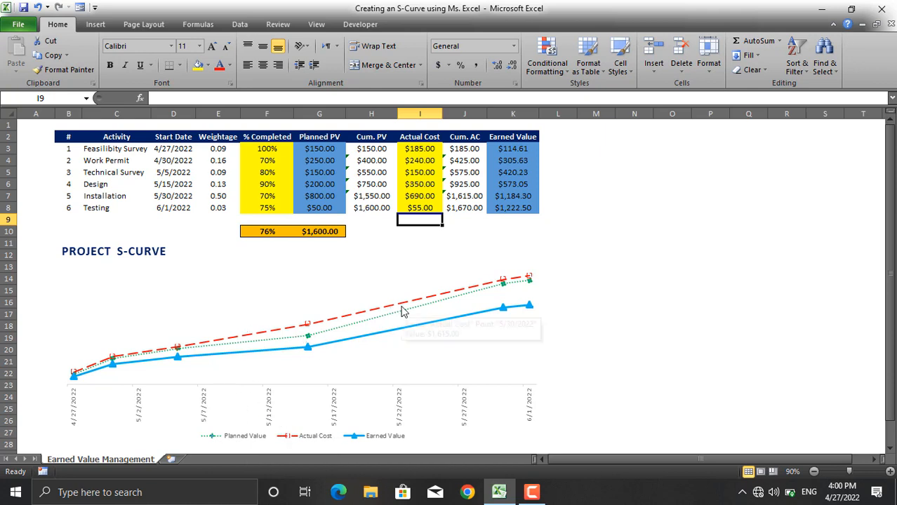
{"action": "mouse_move", "coordinate": [312, 392]}
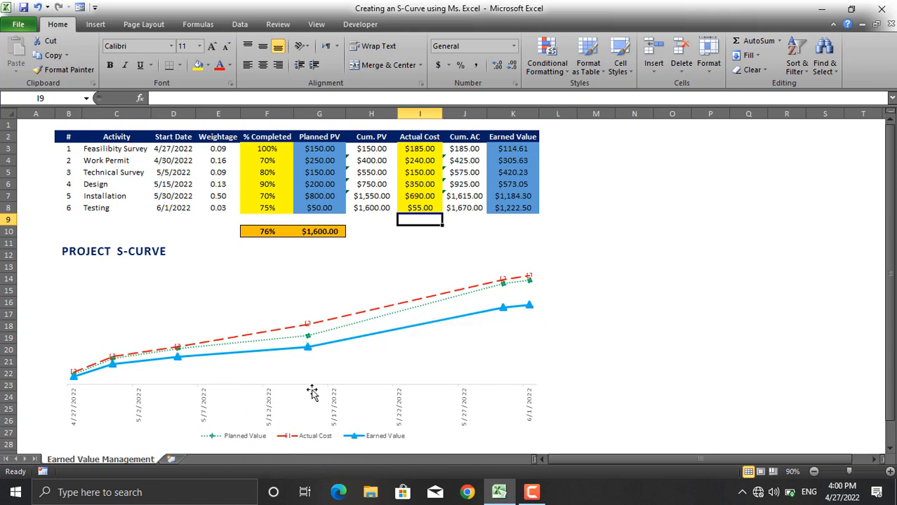
{"action": "mouse_move", "coordinate": [384, 435]}
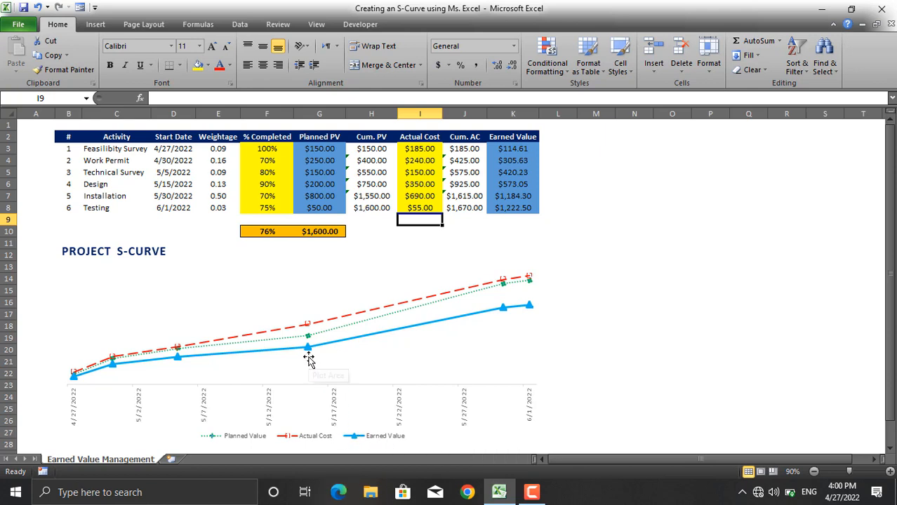
{"action": "mouse_move", "coordinate": [309, 359]}
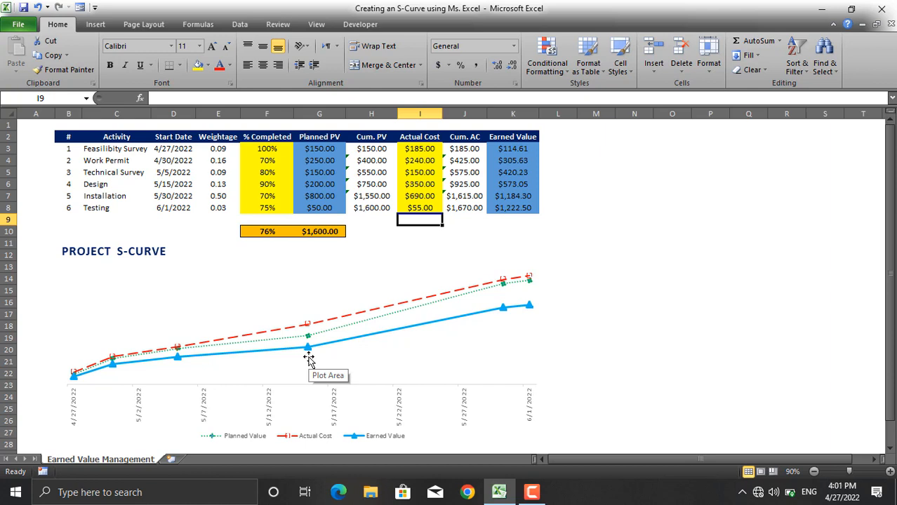
{"action": "mouse_move", "coordinate": [308, 358]}
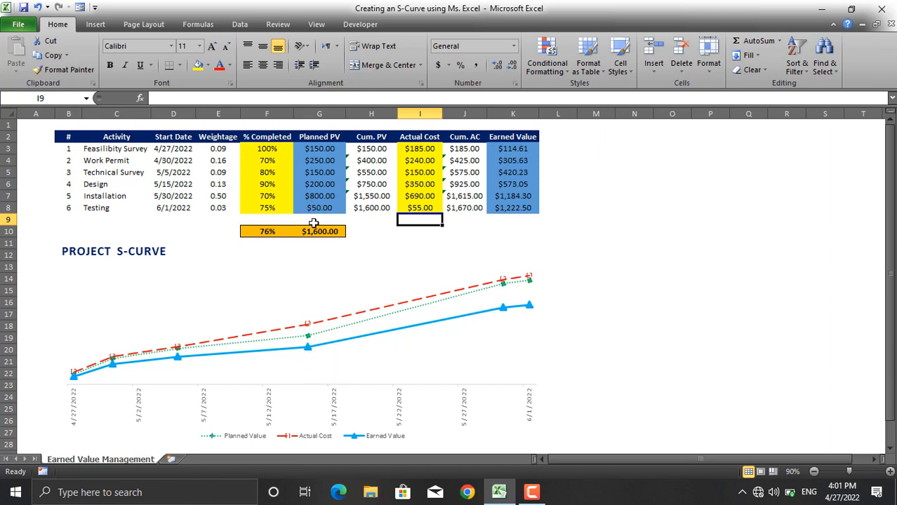
{"action": "mouse_move", "coordinate": [427, 149]}
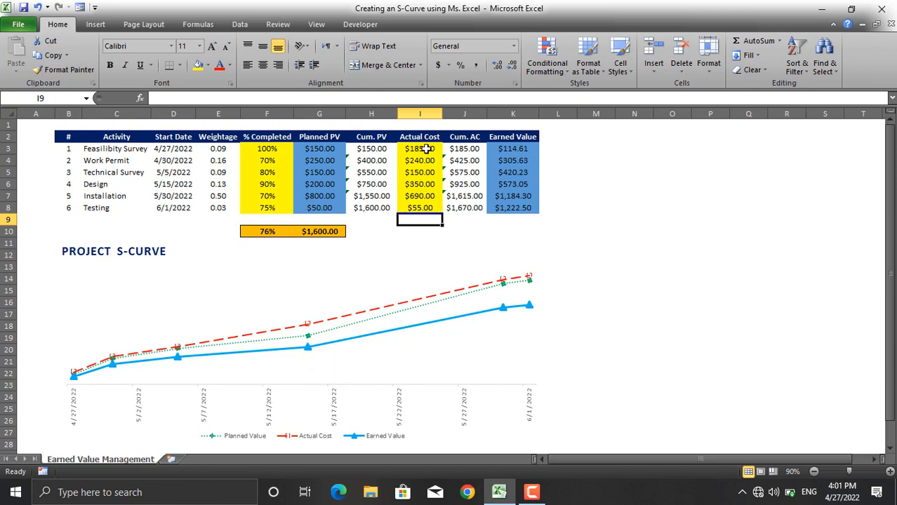
Step: Lower the Actual Cost values, starting at Feasibility Survey and entering 140 for the fourth activity
{"action": "left_click", "coordinate": [420, 149]}
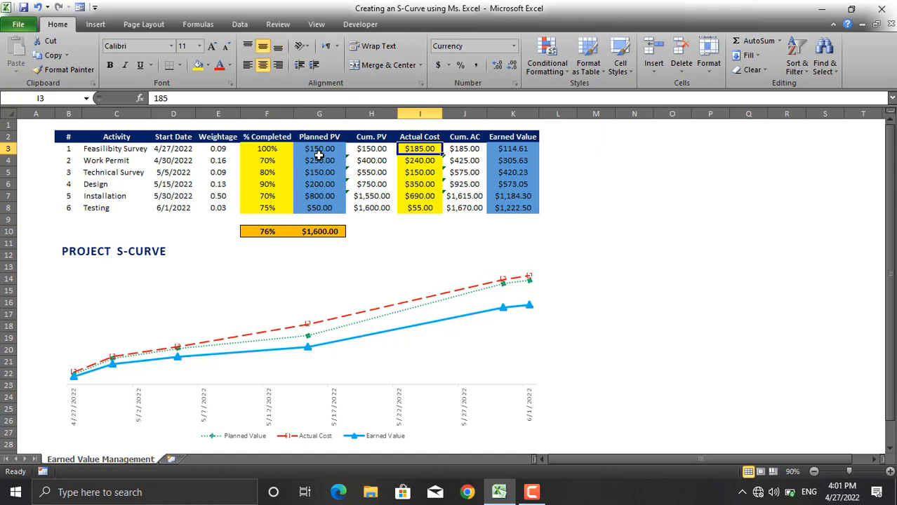
{"action": "type", "text": "1"}
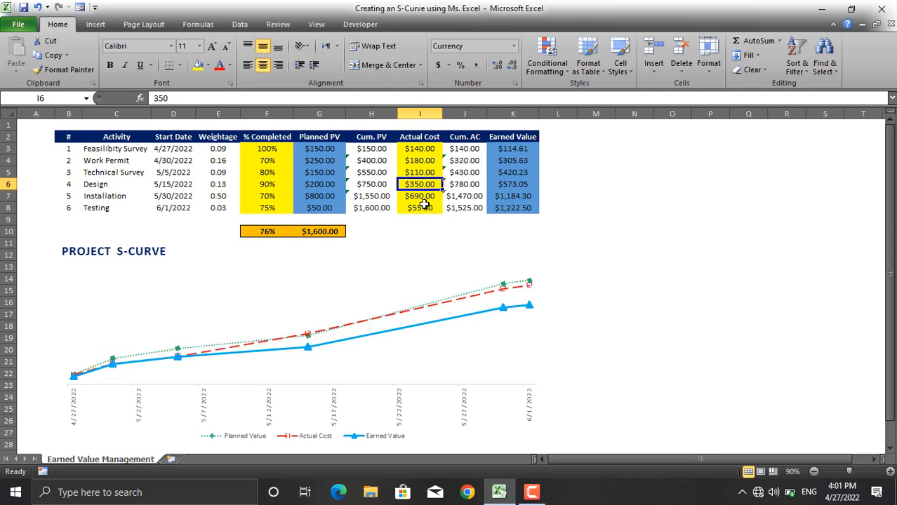
{"action": "mouse_move", "coordinate": [431, 219]}
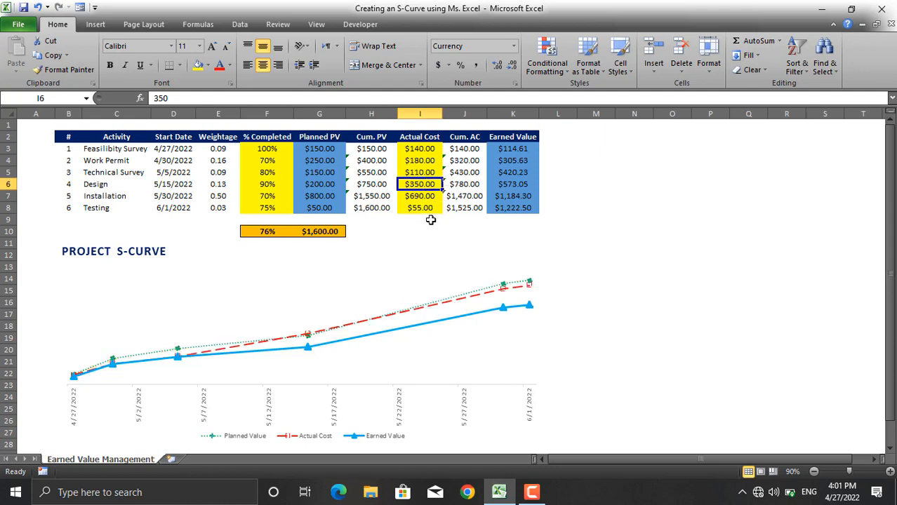
{"action": "type", "text": "140"}
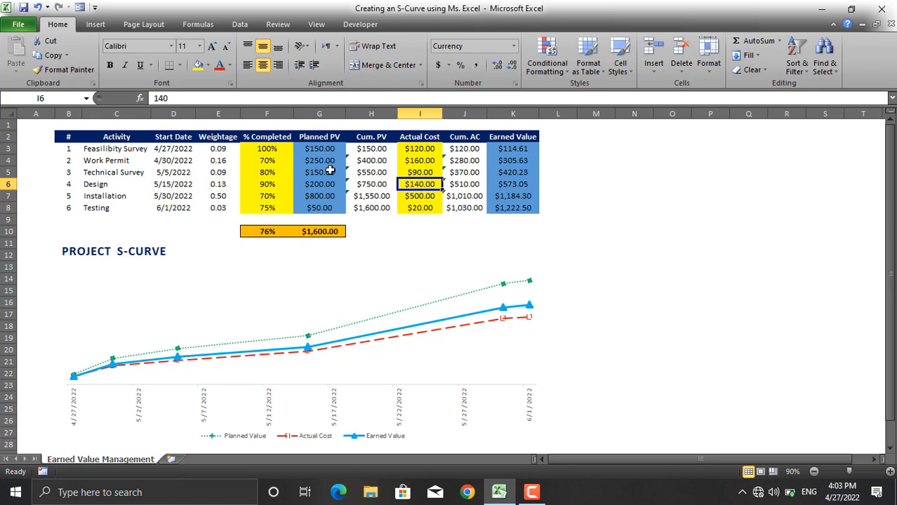
{"action": "mouse_move", "coordinate": [354, 357]}
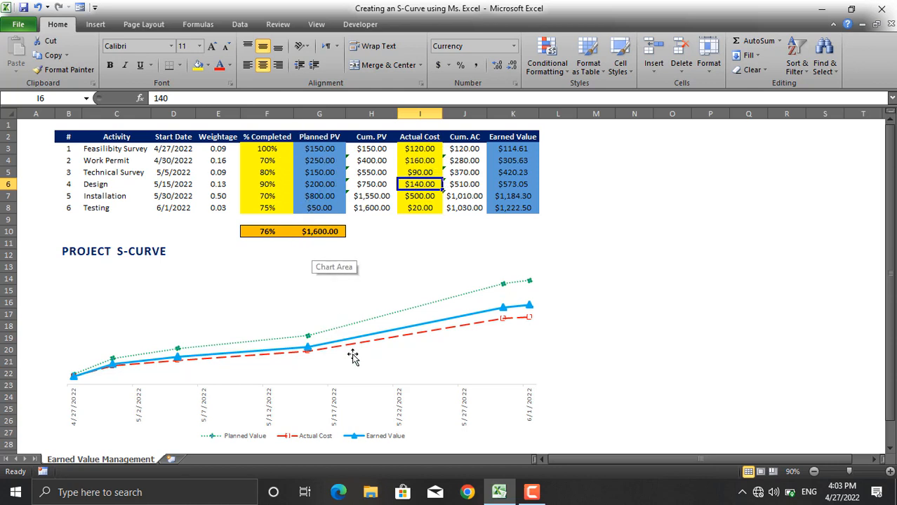
{"action": "mouse_move", "coordinate": [316, 452]}
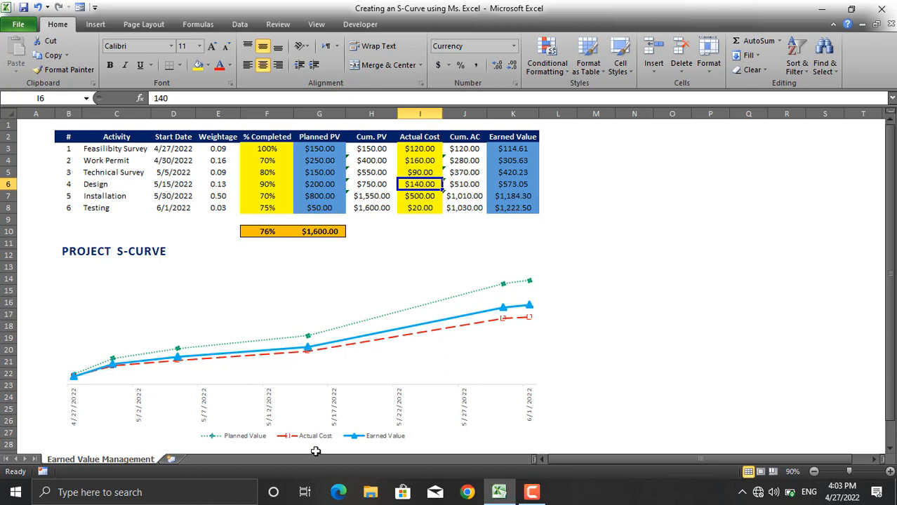
{"action": "mouse_move", "coordinate": [448, 359]}
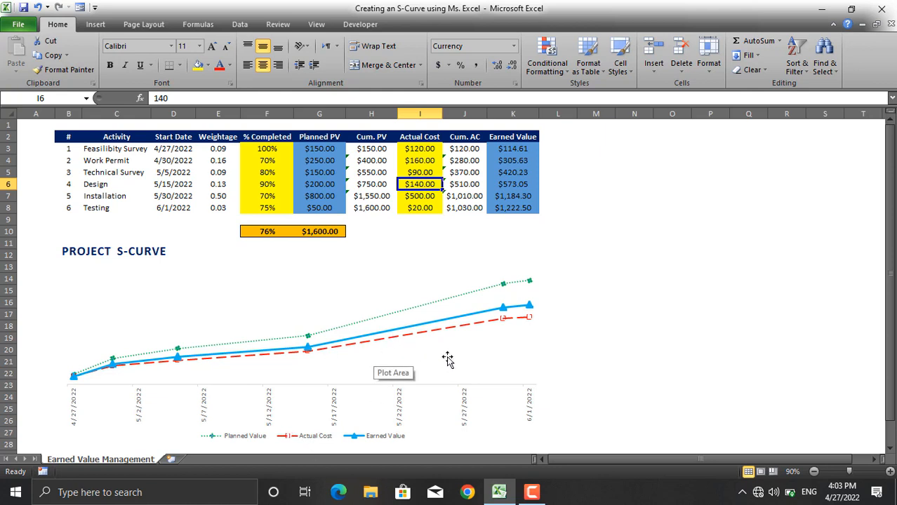
{"action": "mouse_move", "coordinate": [247, 441]}
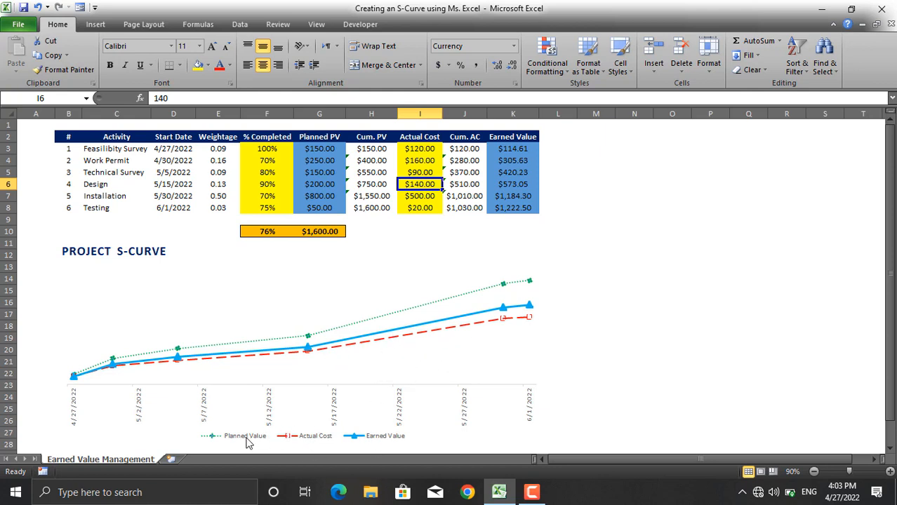
{"action": "mouse_move", "coordinate": [336, 398]}
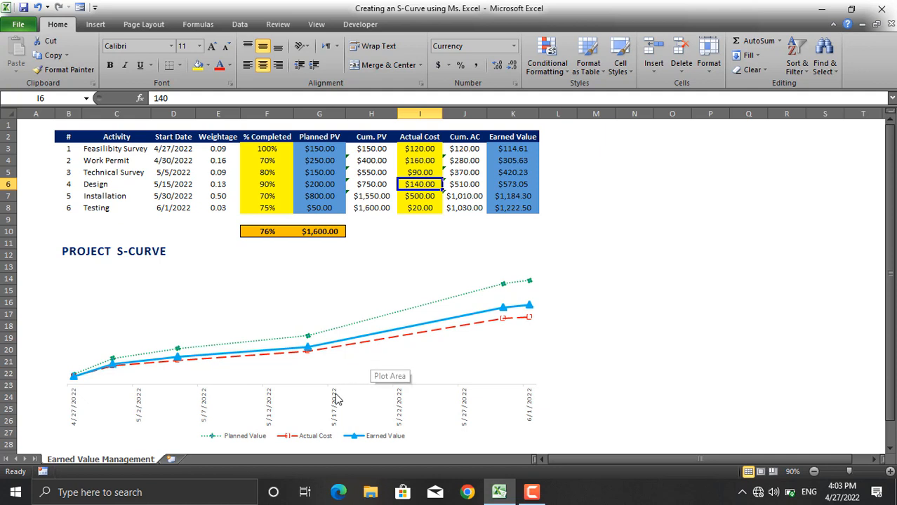
{"action": "mouse_move", "coordinate": [330, 401]}
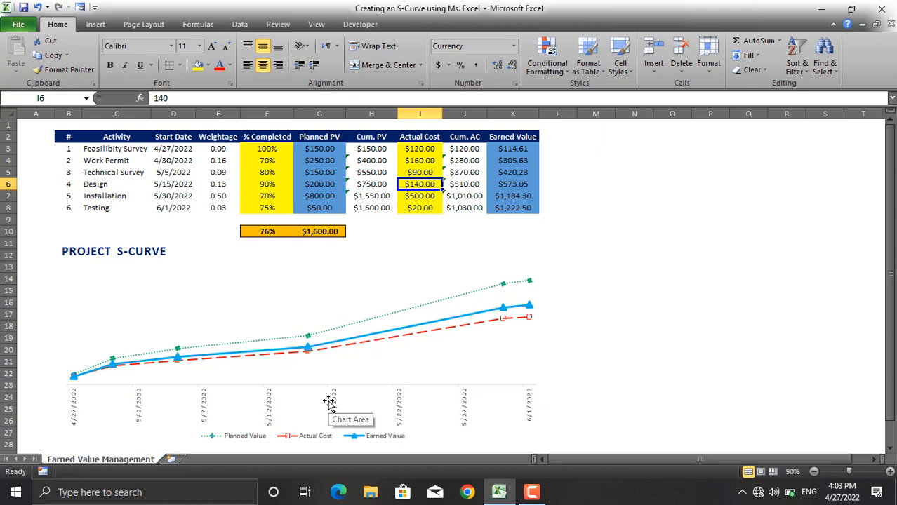
{"action": "mouse_move", "coordinate": [215, 171]}
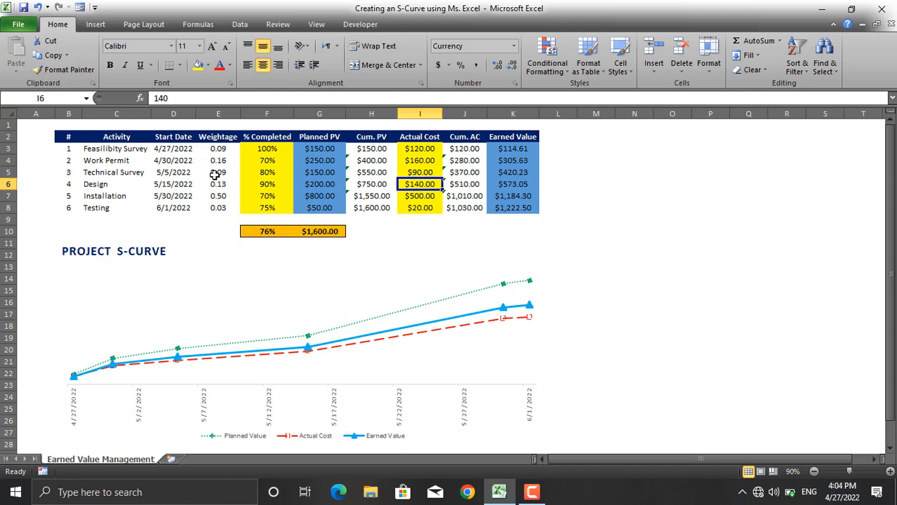
{"action": "mouse_move", "coordinate": [204, 149]}
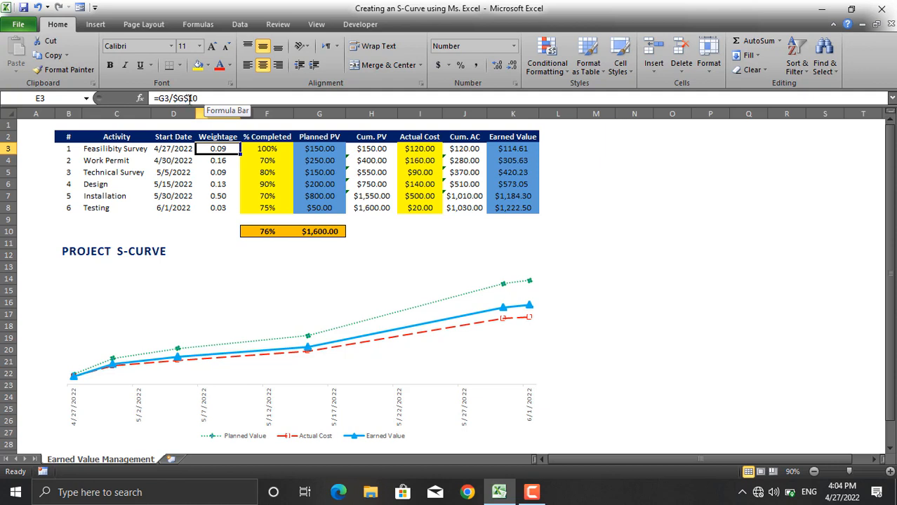
{"action": "left_click", "coordinate": [318, 148]}
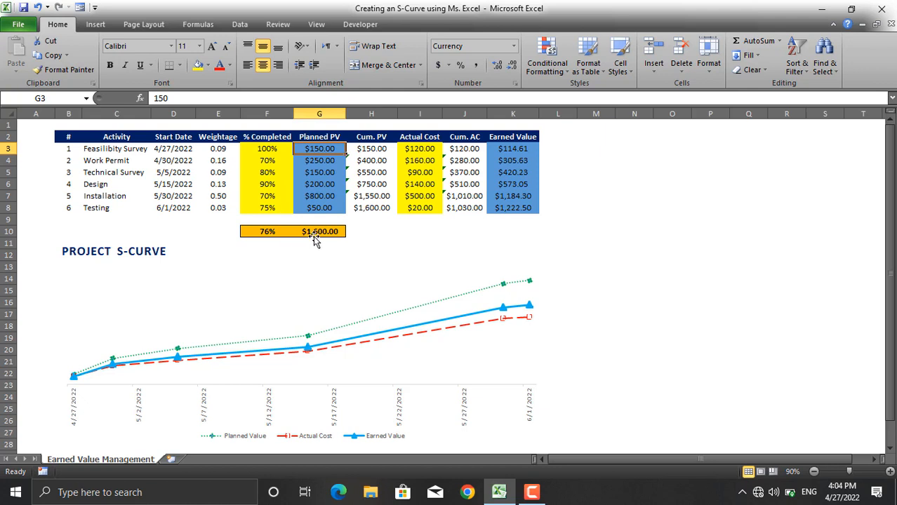
{"action": "left_click", "coordinate": [319, 232]}
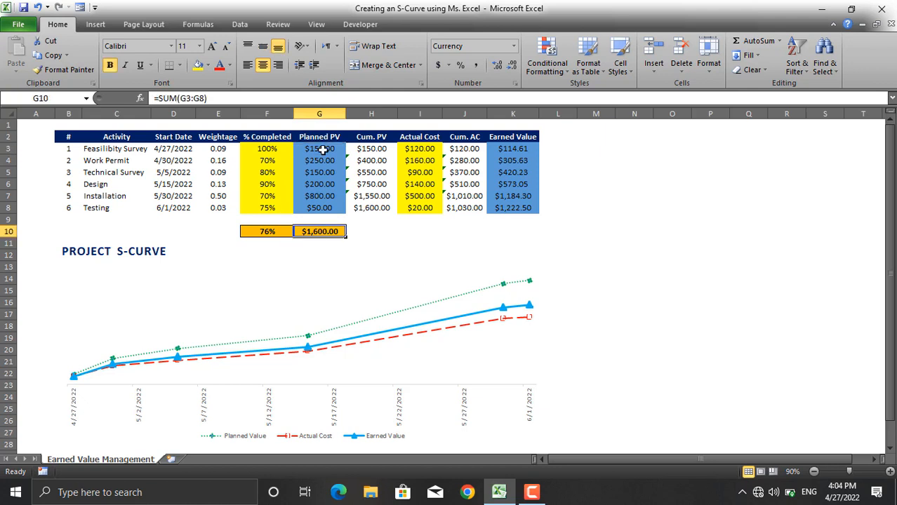
{"action": "left_click", "coordinate": [217, 149]}
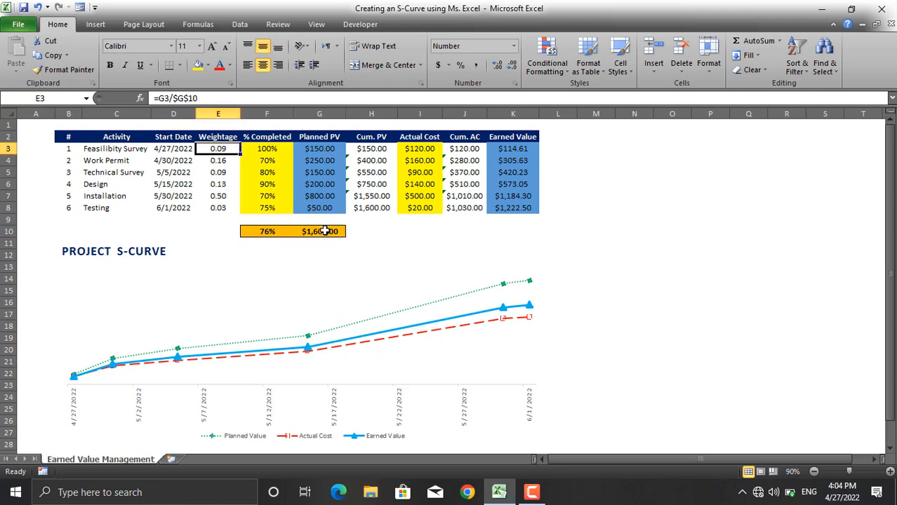
{"action": "left_click", "coordinate": [319, 231]}
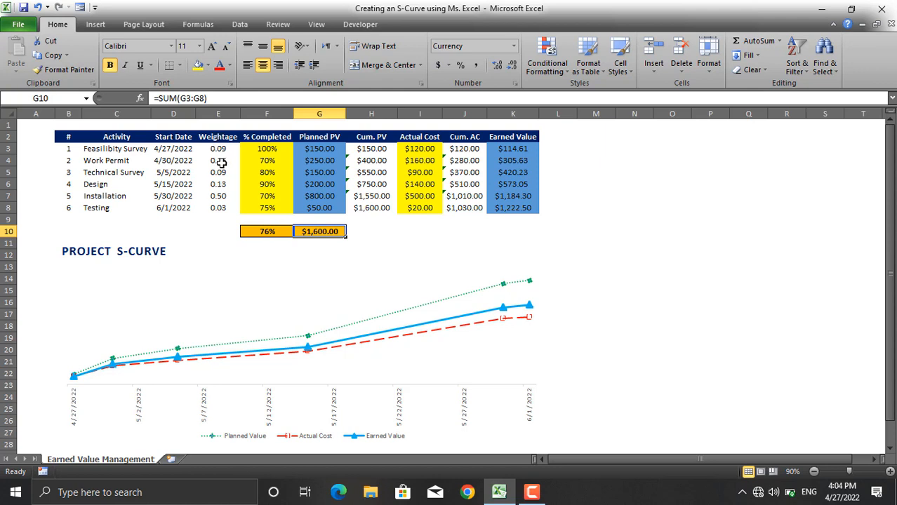
{"action": "left_click", "coordinate": [219, 160]}
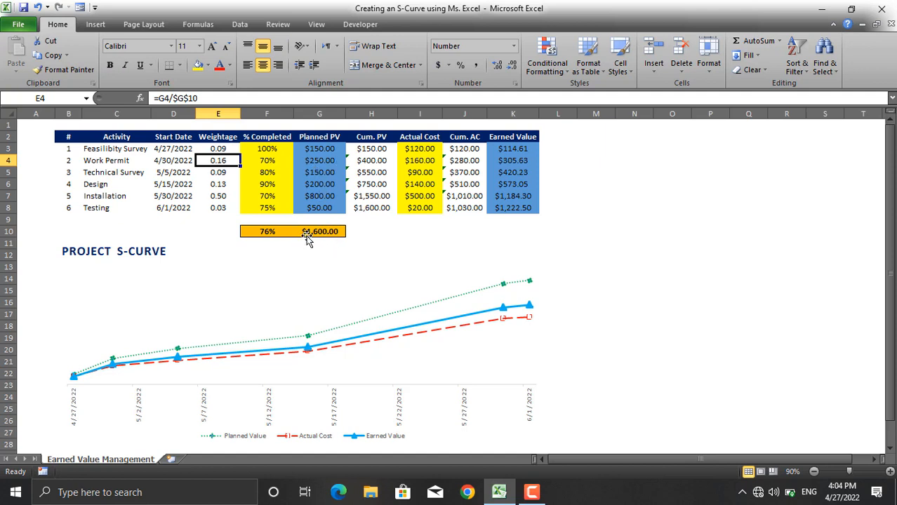
{"action": "mouse_move", "coordinate": [326, 242]}
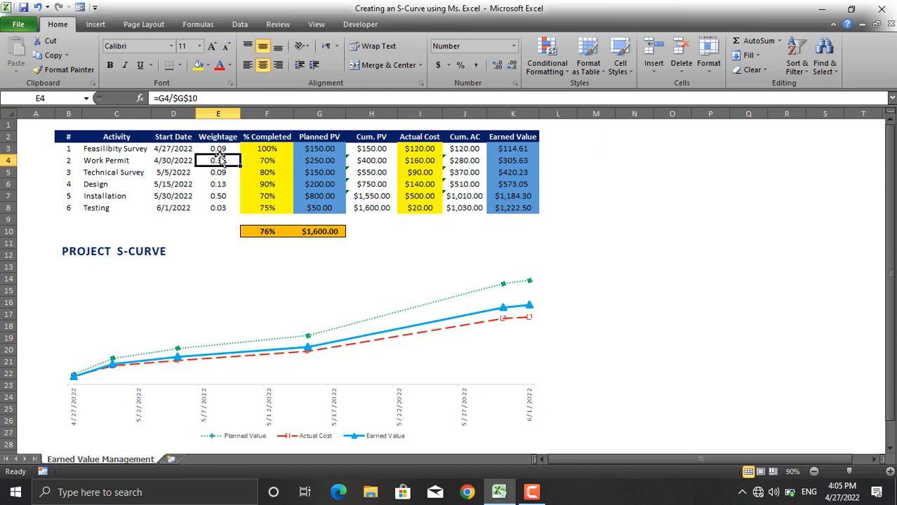
{"action": "type", "text": "0.16"}
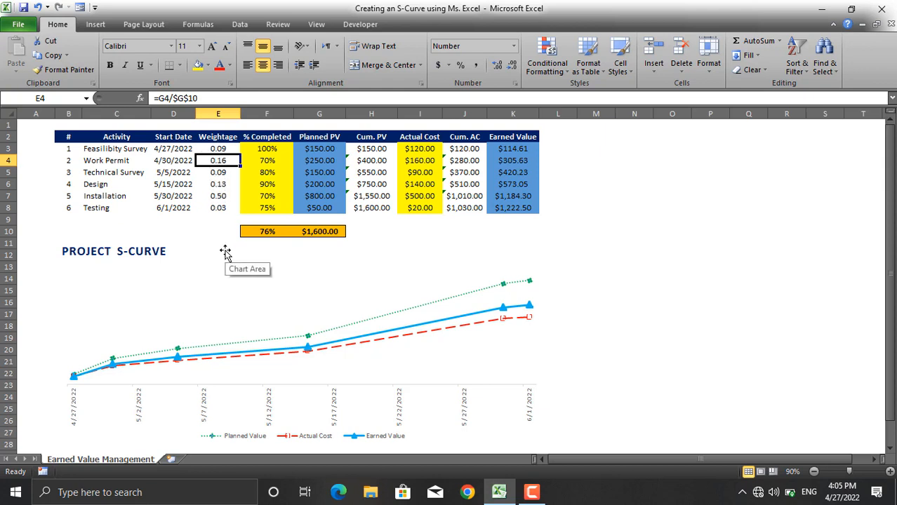
{"action": "mouse_move", "coordinate": [269, 180]}
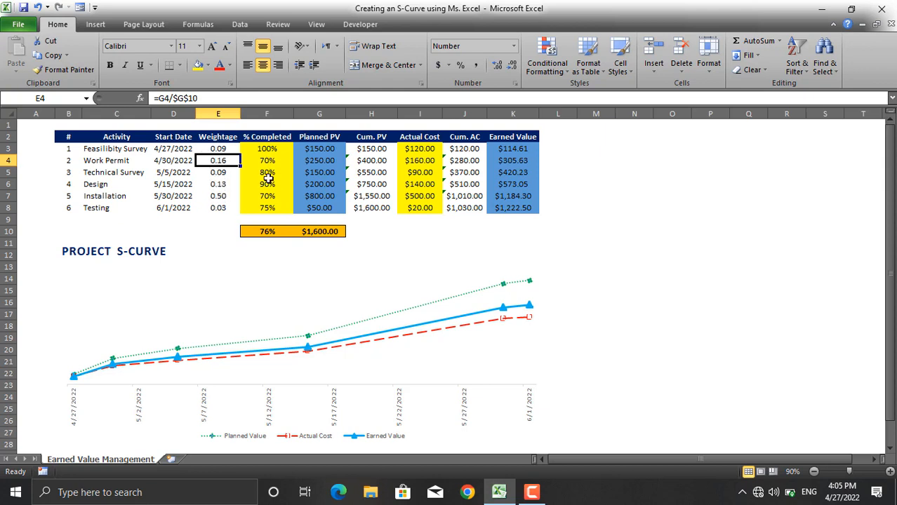
{"action": "left_click", "coordinate": [267, 149]}
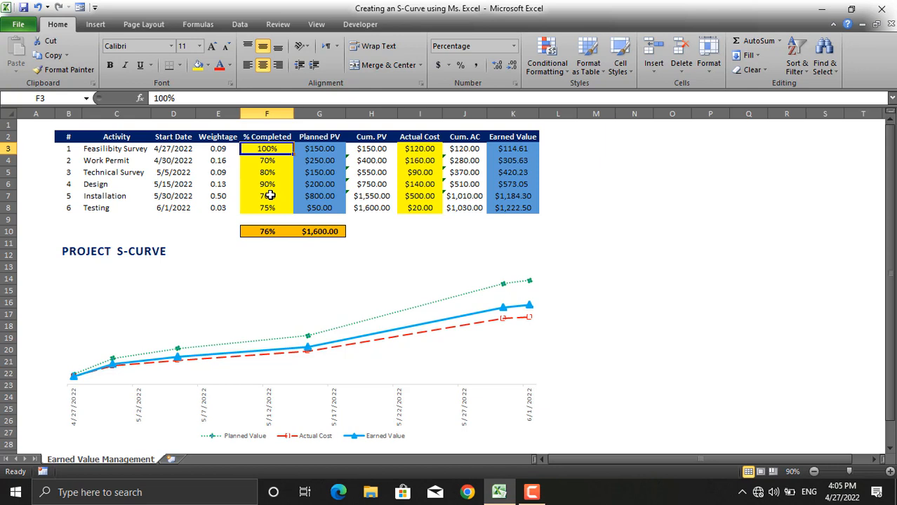
{"action": "left_click", "coordinate": [319, 149]}
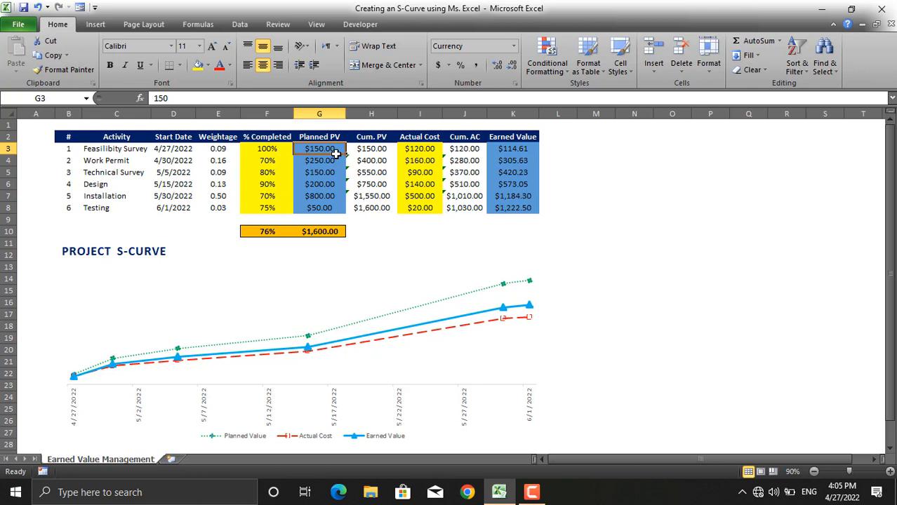
{"action": "mouse_move", "coordinate": [372, 145]}
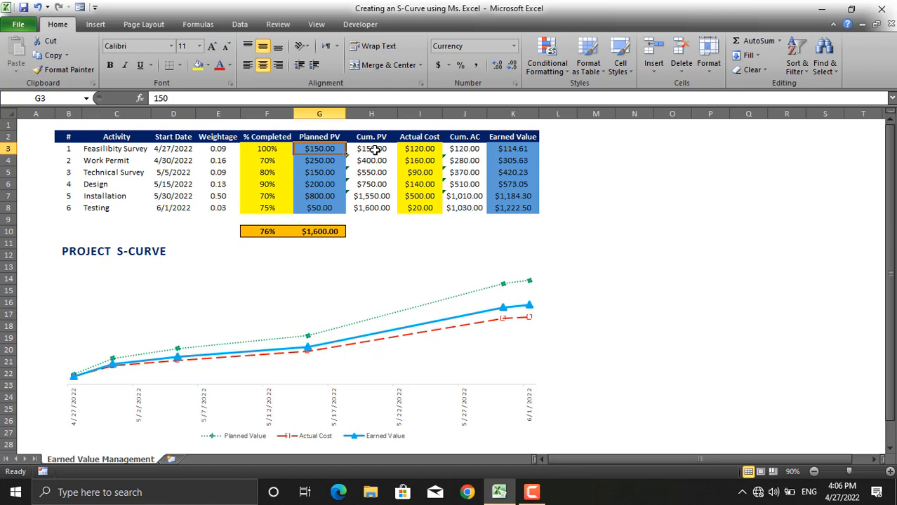
{"action": "left_click", "coordinate": [371, 149]}
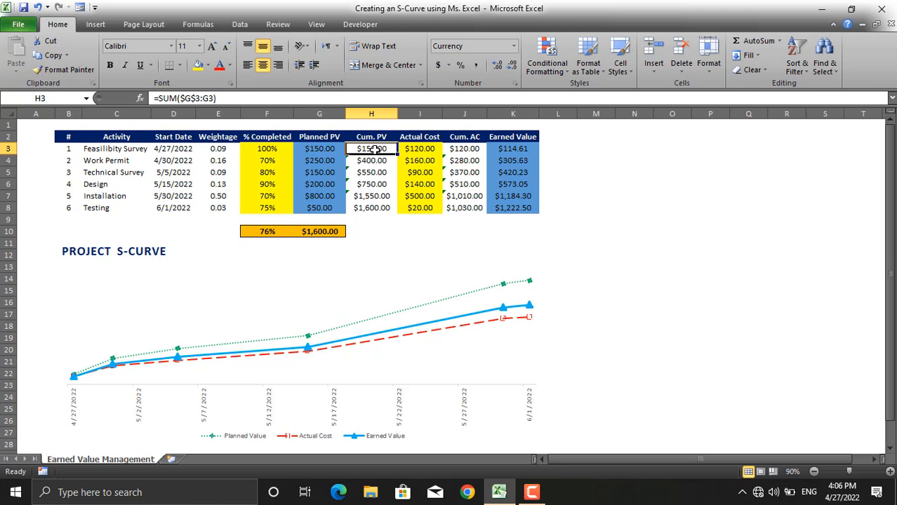
{"action": "mouse_move", "coordinate": [376, 184]}
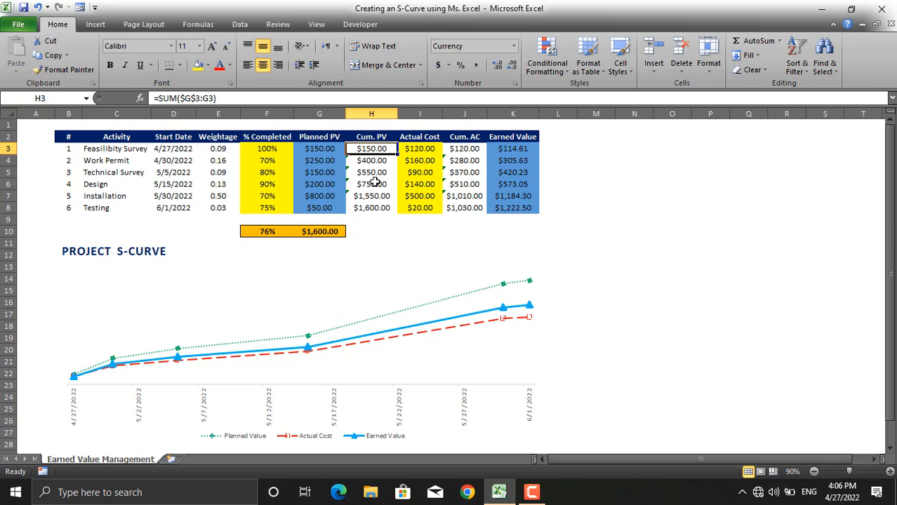
{"action": "left_click", "coordinate": [371, 184]}
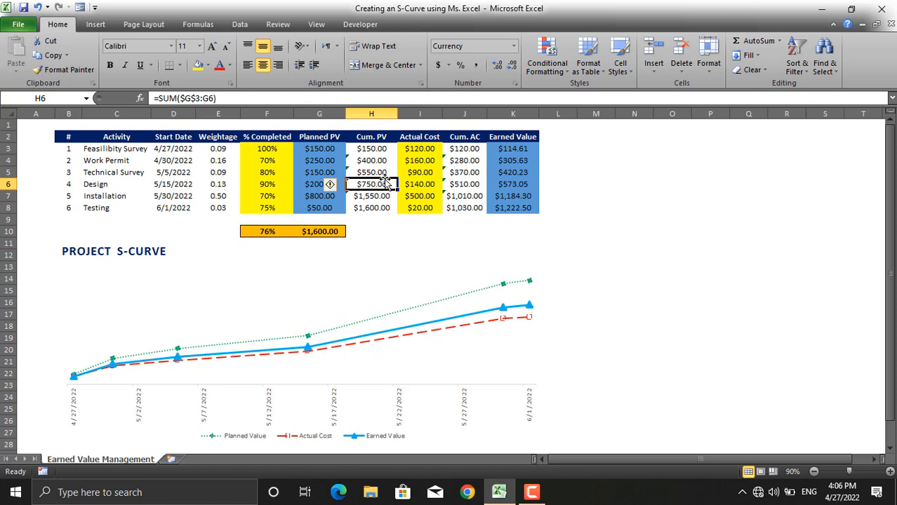
{"action": "mouse_move", "coordinate": [184, 104]}
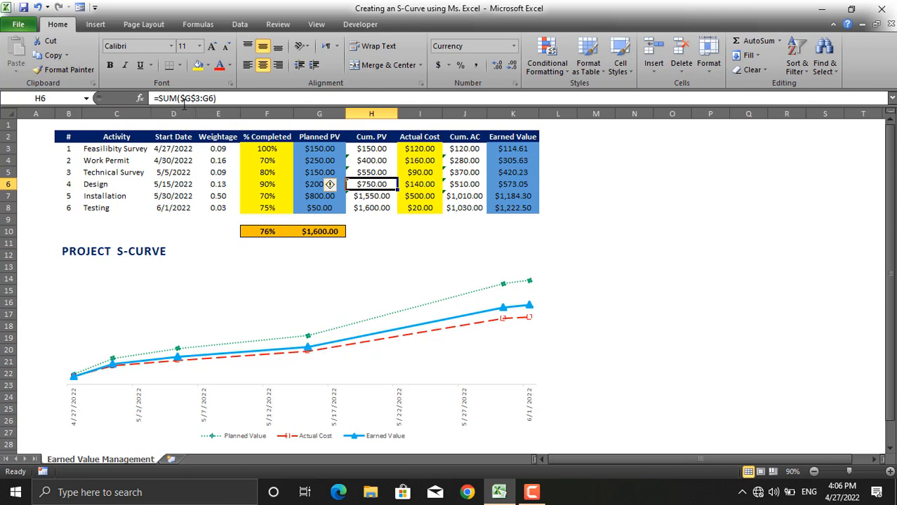
{"action": "mouse_move", "coordinate": [205, 99]}
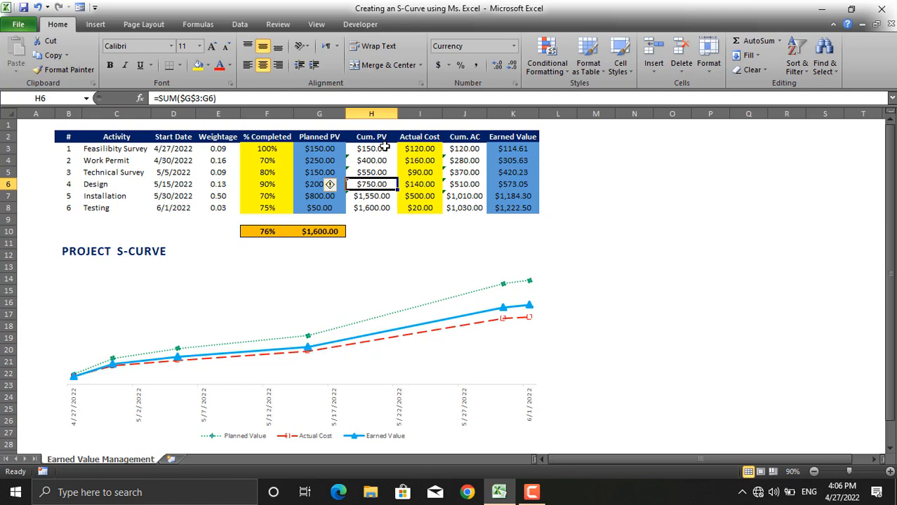
{"action": "mouse_move", "coordinate": [382, 201]}
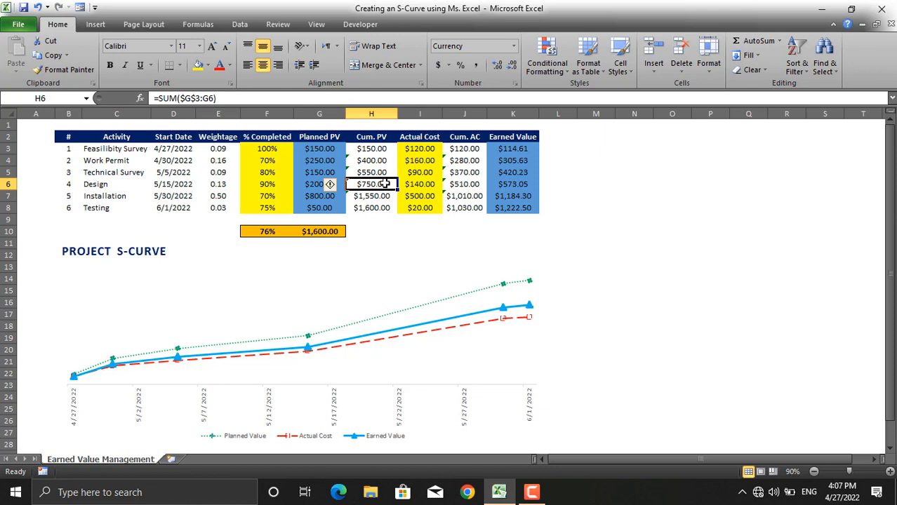
{"action": "left_click", "coordinate": [370, 196]}
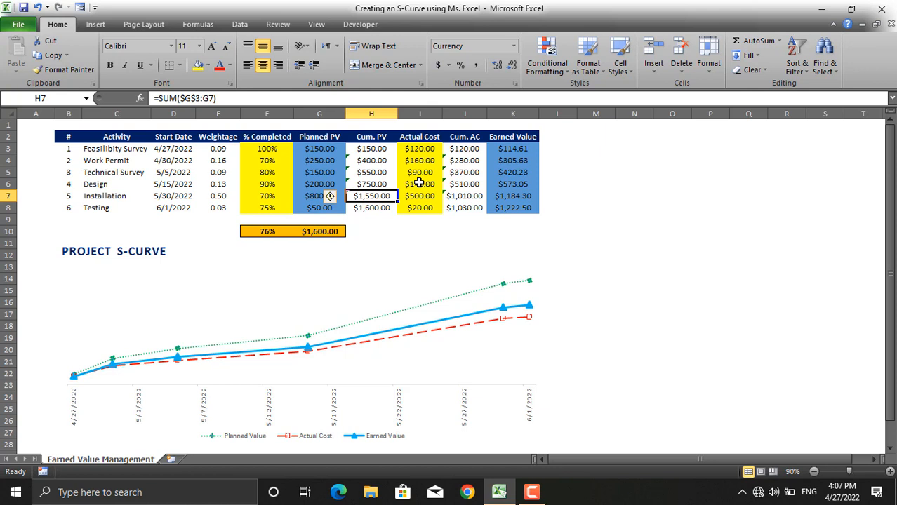
{"action": "left_click", "coordinate": [419, 160]}
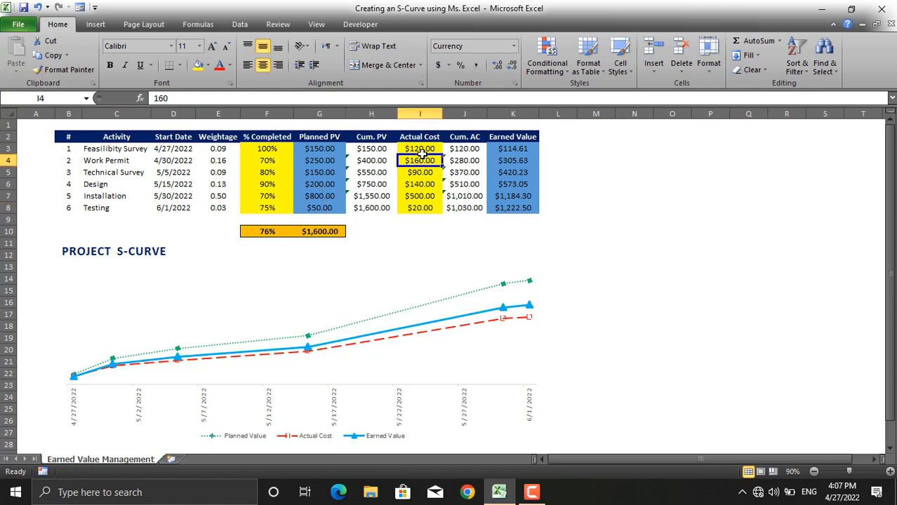
{"action": "left_click", "coordinate": [419, 184]}
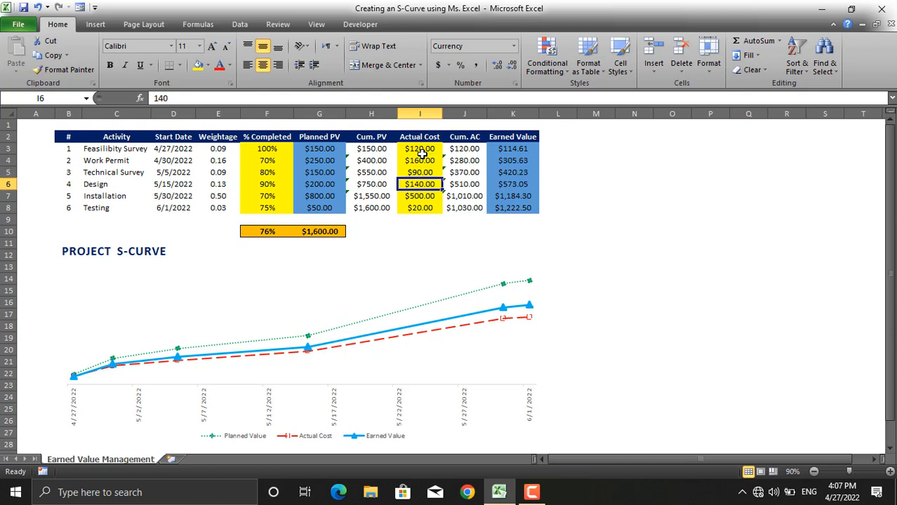
{"action": "mouse_move", "coordinate": [461, 149]}
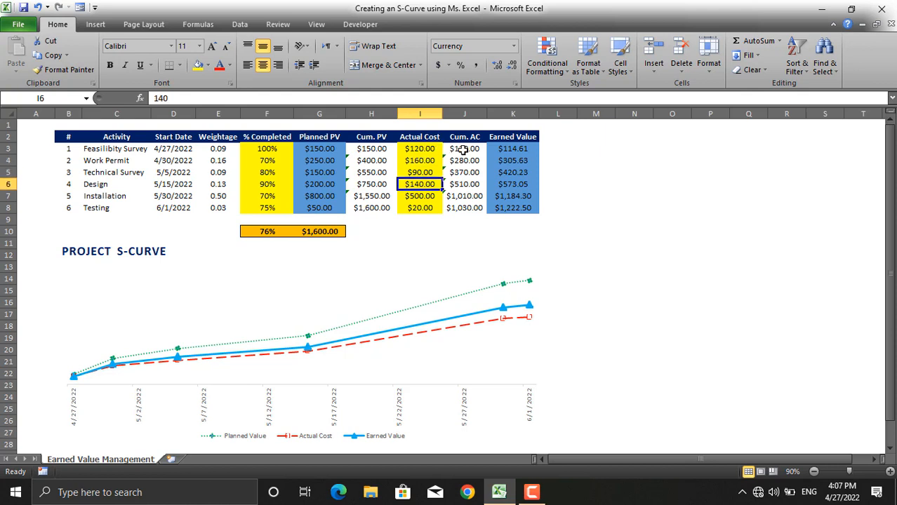
{"action": "left_click", "coordinate": [463, 149]}
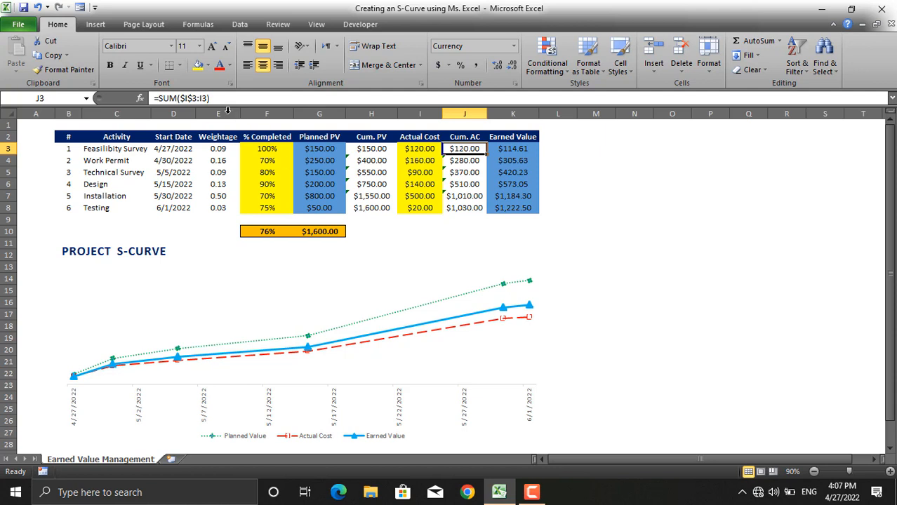
{"action": "mouse_move", "coordinate": [384, 148]}
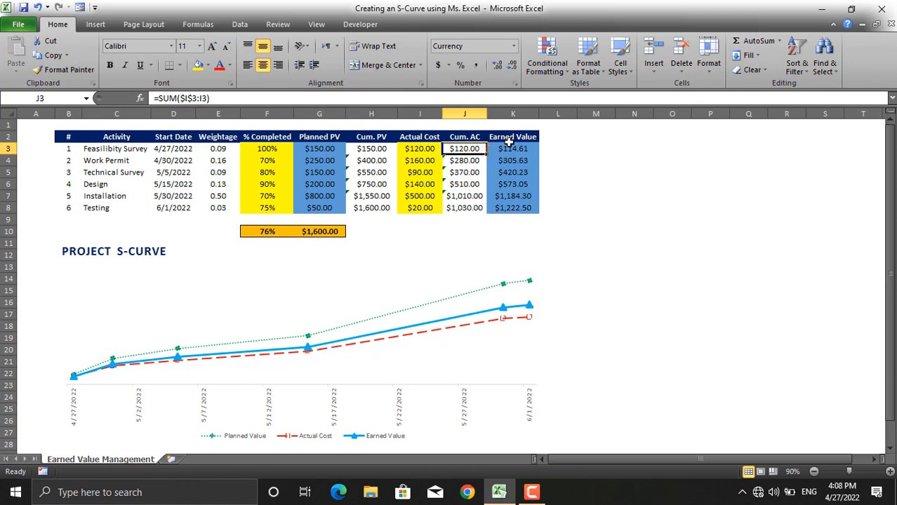
{"action": "left_click", "coordinate": [512, 149]}
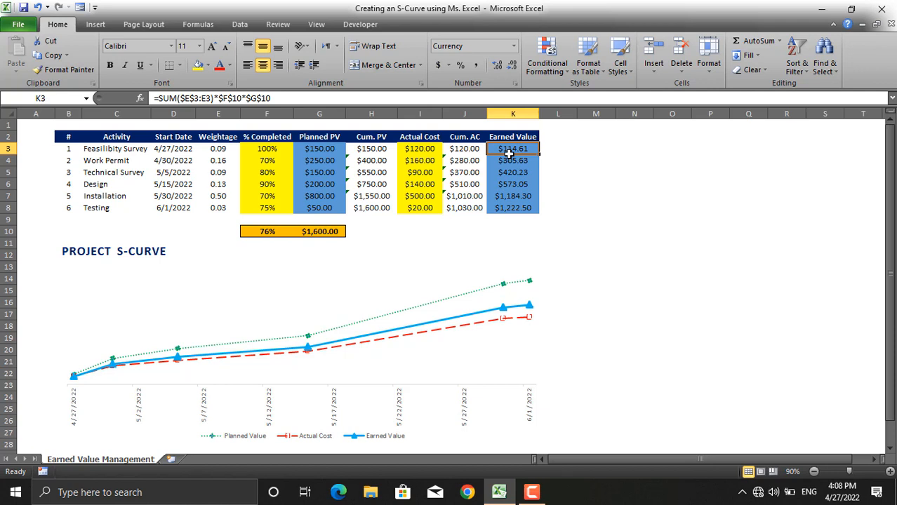
Step: Add a widened text box beside the table reading 'EV = %Completed x PV'
{"action": "left_click", "coordinate": [95, 24]}
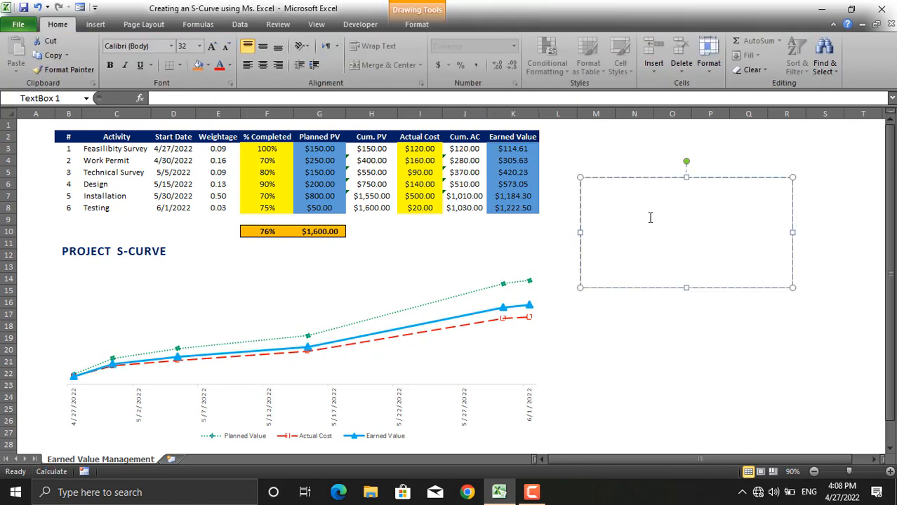
{"action": "type", "text": "EV ="}
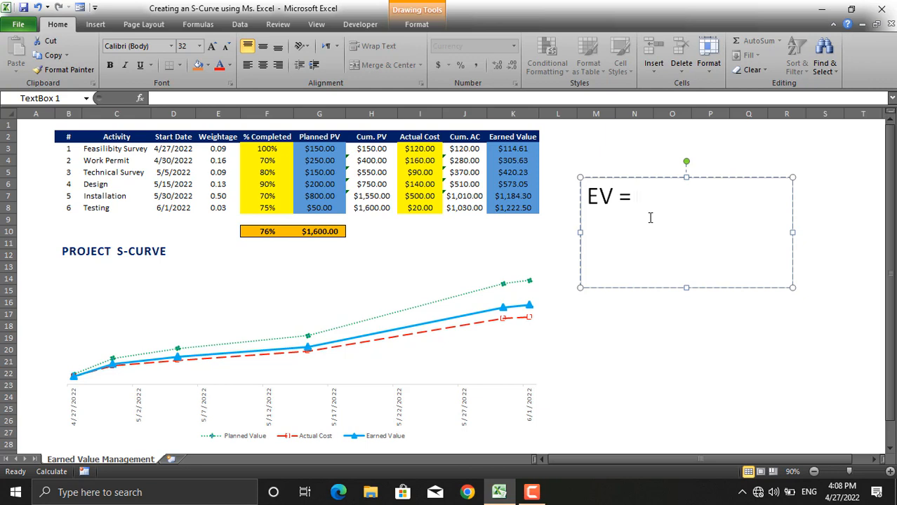
{"action": "type", "text": "%cO"}
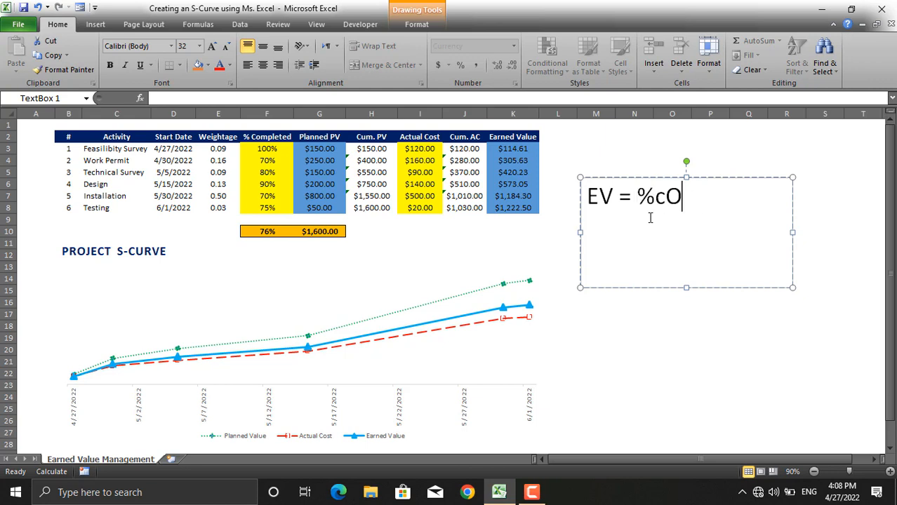
{"action": "key", "text": "Backspace"}
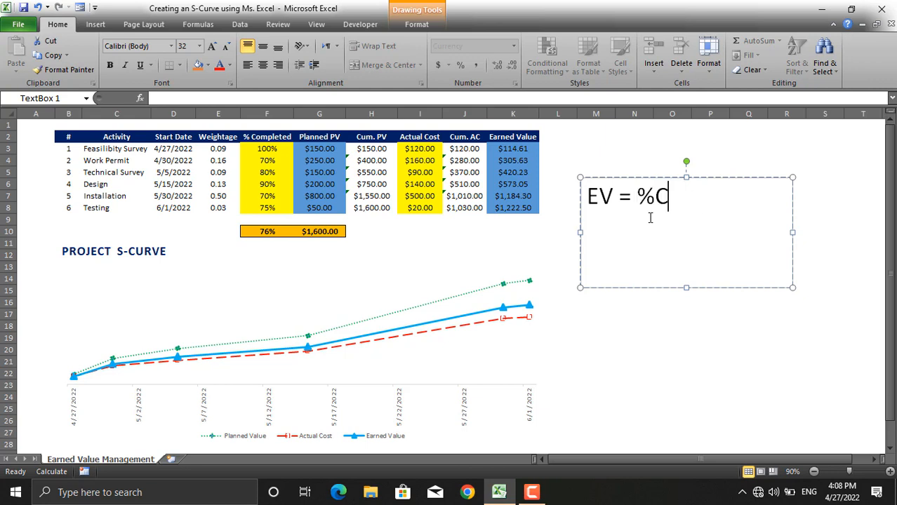
{"action": "type", "text": "om"}
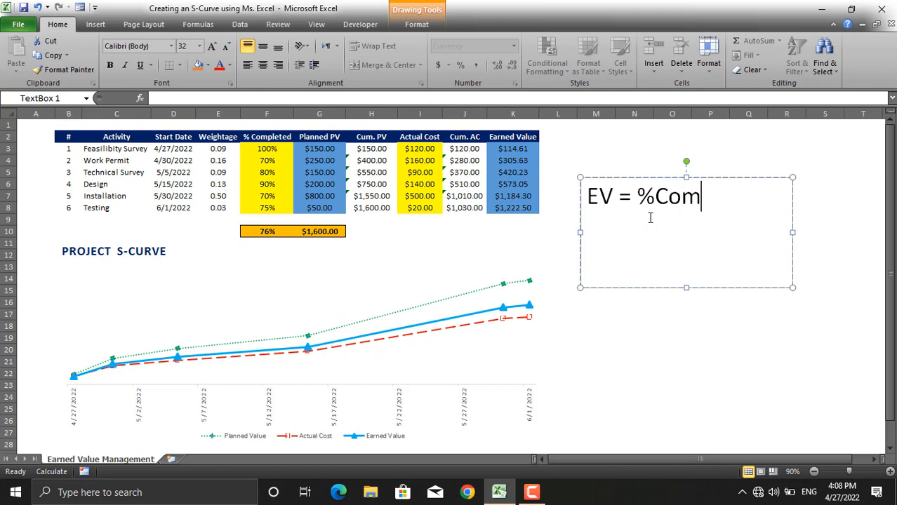
{"action": "type", "text": "pleted x"}
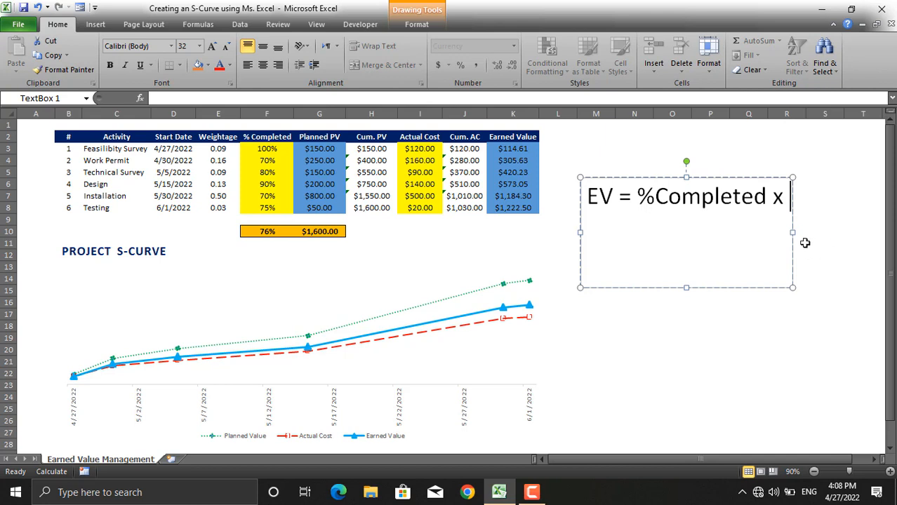
{"action": "left_click_drag", "start_coordinate": [793, 233], "coordinate": [865, 234]}
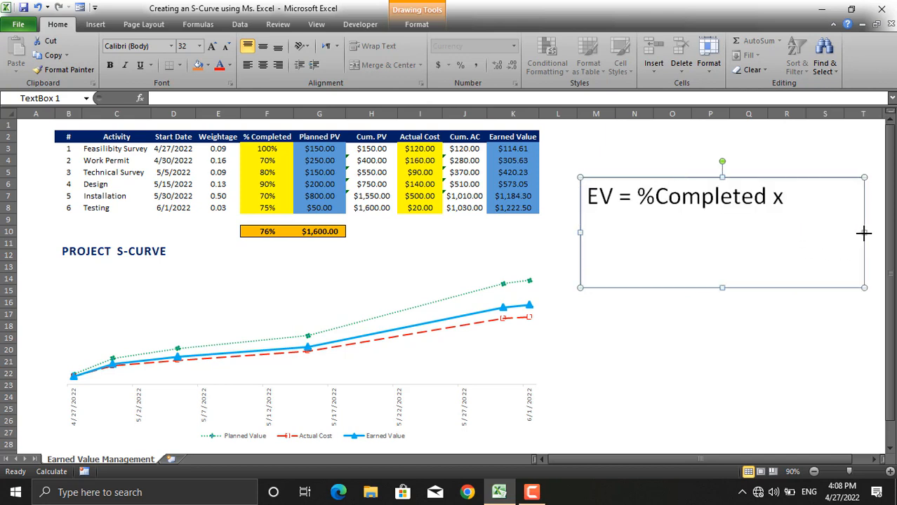
{"action": "type", "text": "PV"}
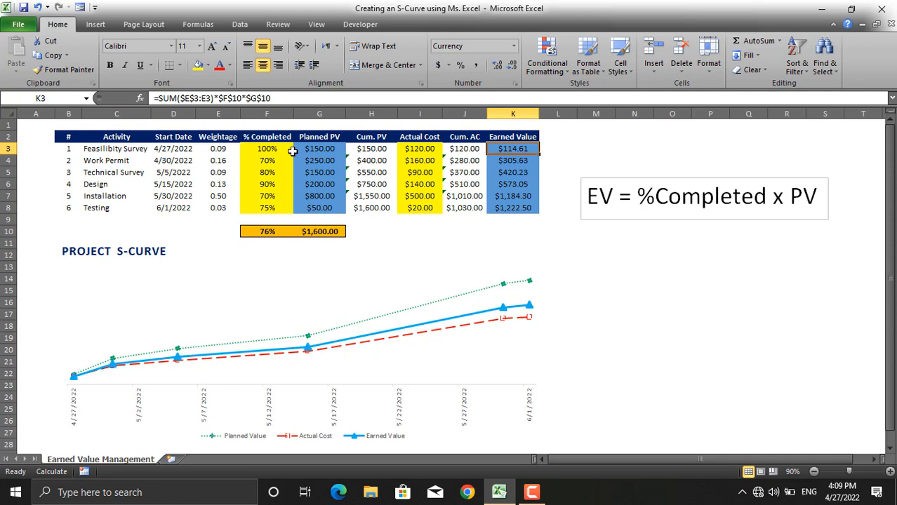
{"action": "left_click", "coordinate": [267, 230]}
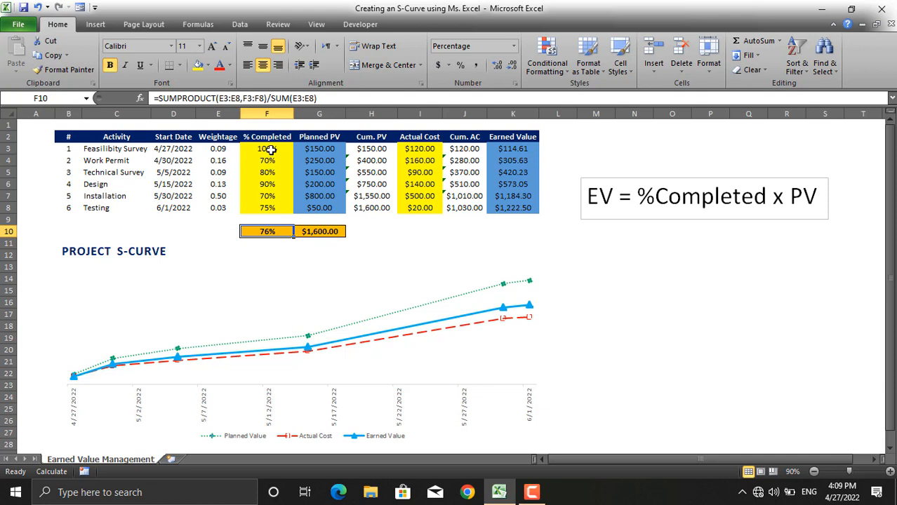
{"action": "left_click", "coordinate": [512, 148]}
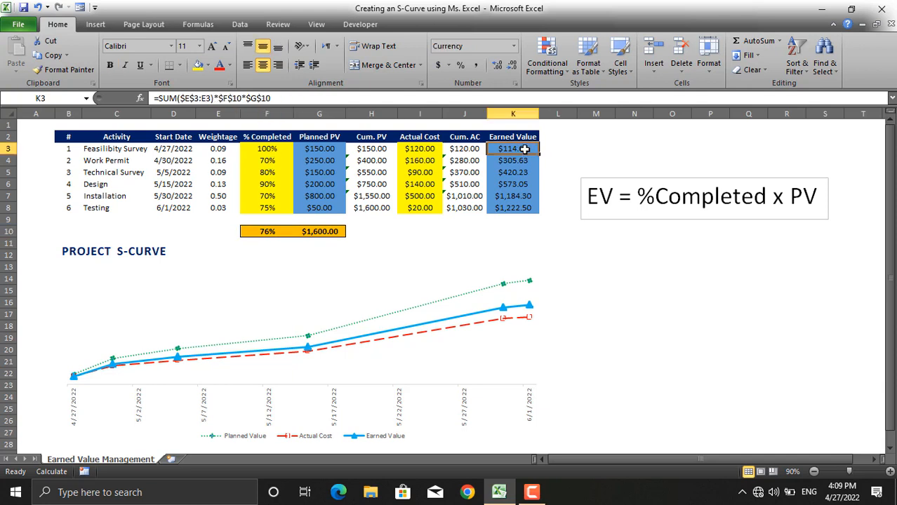
{"action": "mouse_move", "coordinate": [226, 134]}
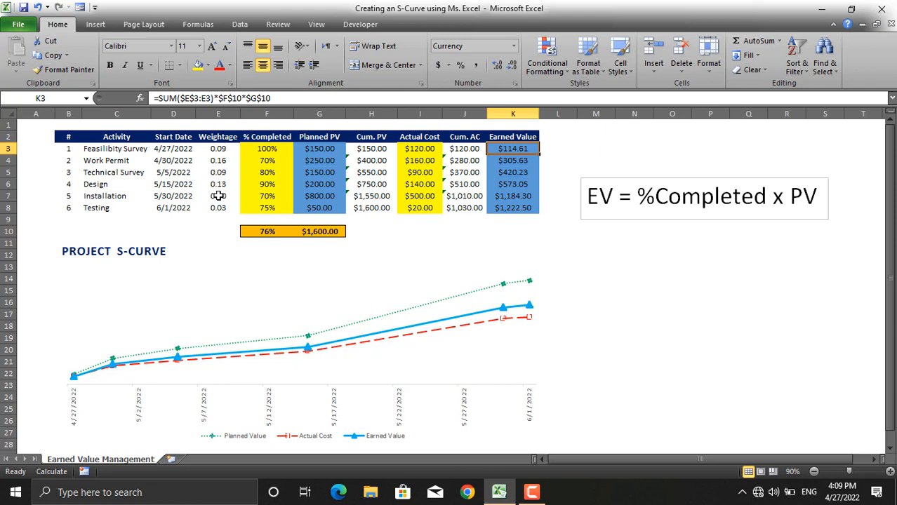
{"action": "type", "text": "0.50"}
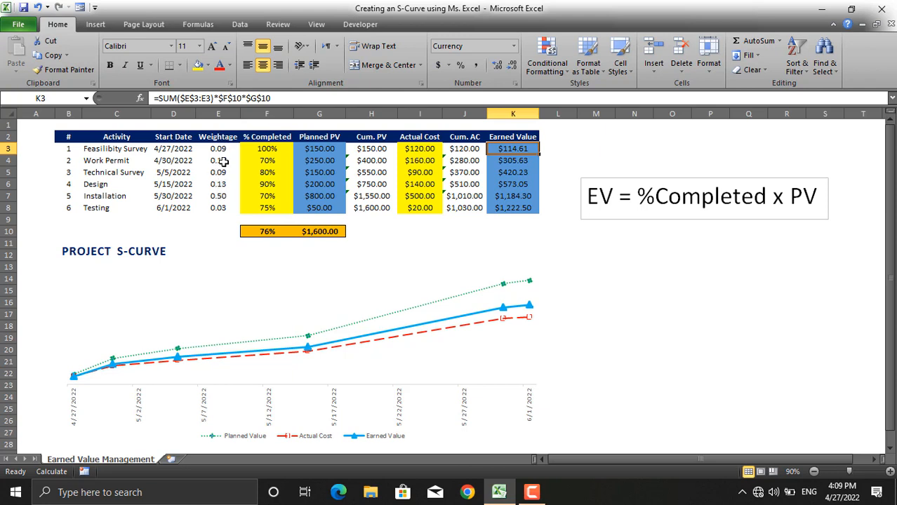
{"action": "left_click", "coordinate": [219, 149]}
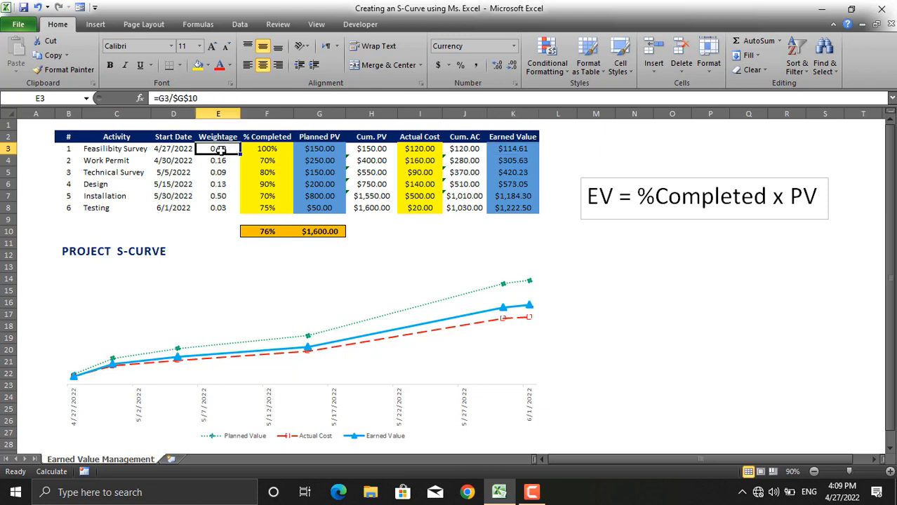
{"action": "left_click_drag", "start_coordinate": [219, 149], "coordinate": [219, 207]}
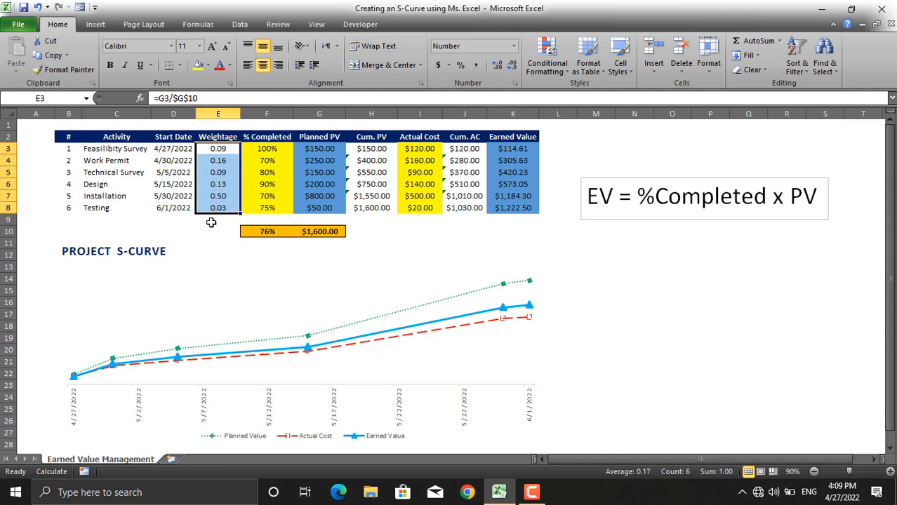
{"action": "mouse_move", "coordinate": [206, 157]}
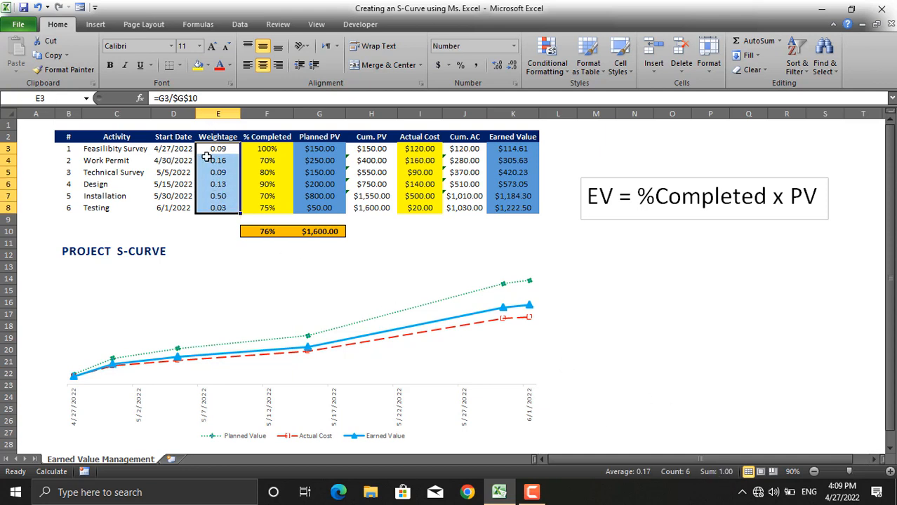
{"action": "left_click", "coordinate": [217, 149]}
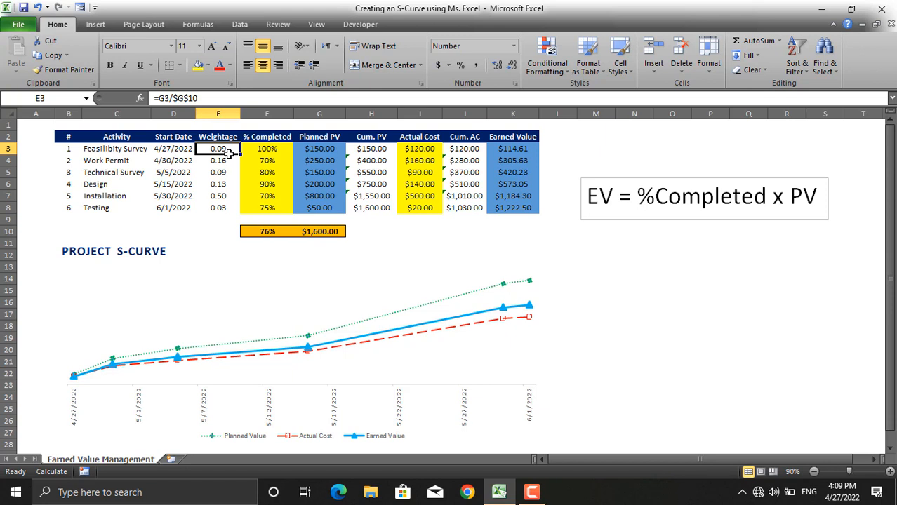
{"action": "mouse_move", "coordinate": [556, 149]}
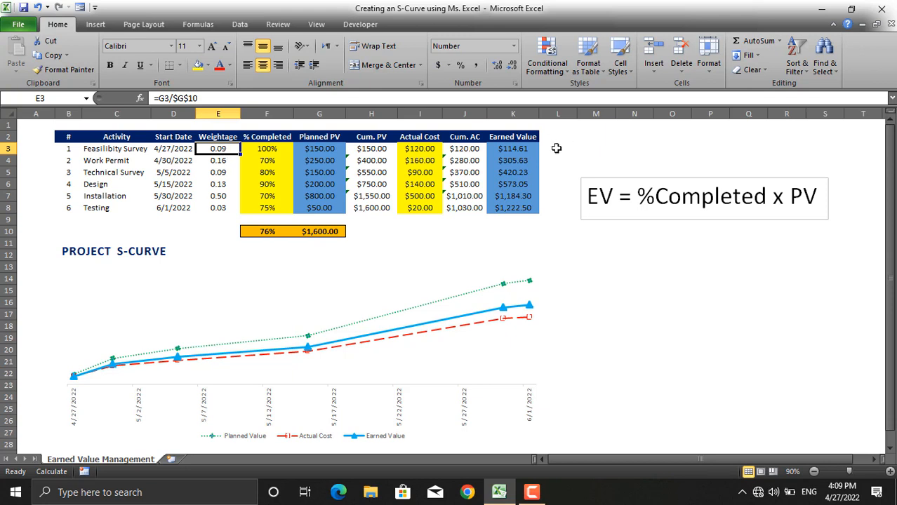
{"action": "left_click", "coordinate": [512, 148]}
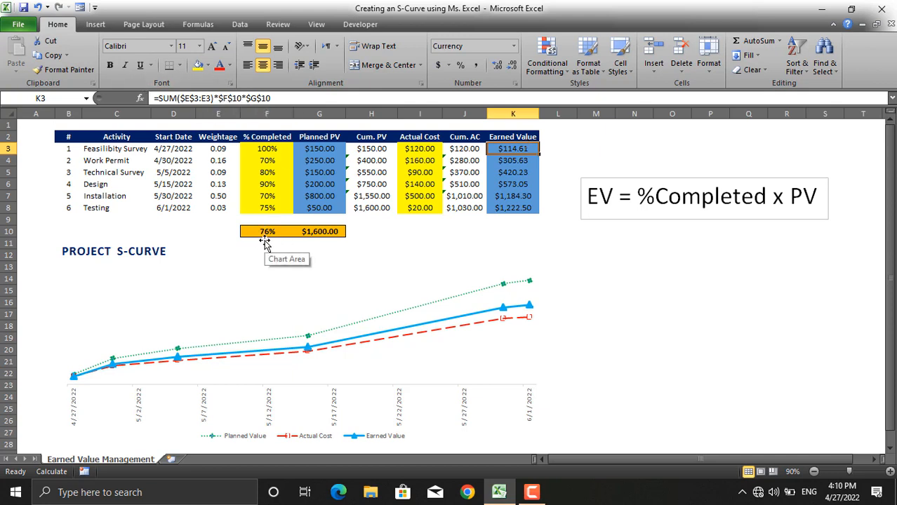
{"action": "mouse_move", "coordinate": [309, 219]}
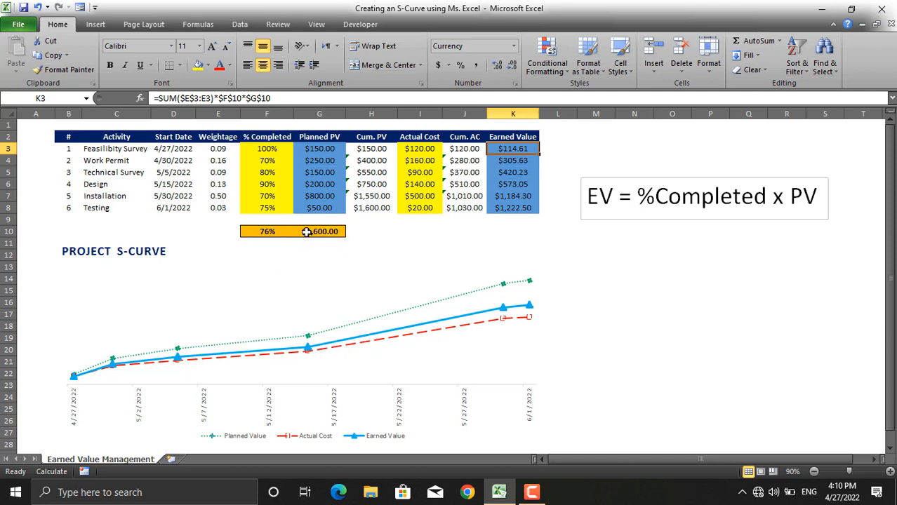
{"action": "mouse_move", "coordinate": [316, 239]}
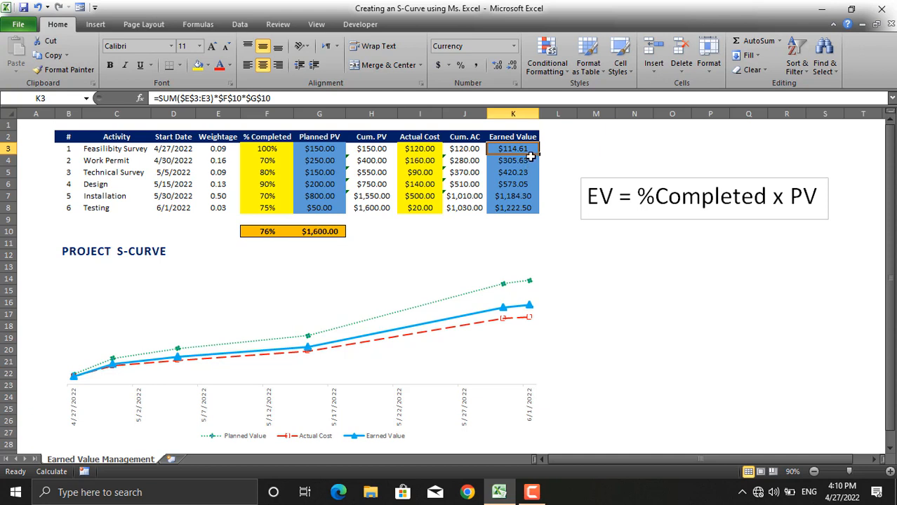
{"action": "mouse_move", "coordinate": [126, 153]}
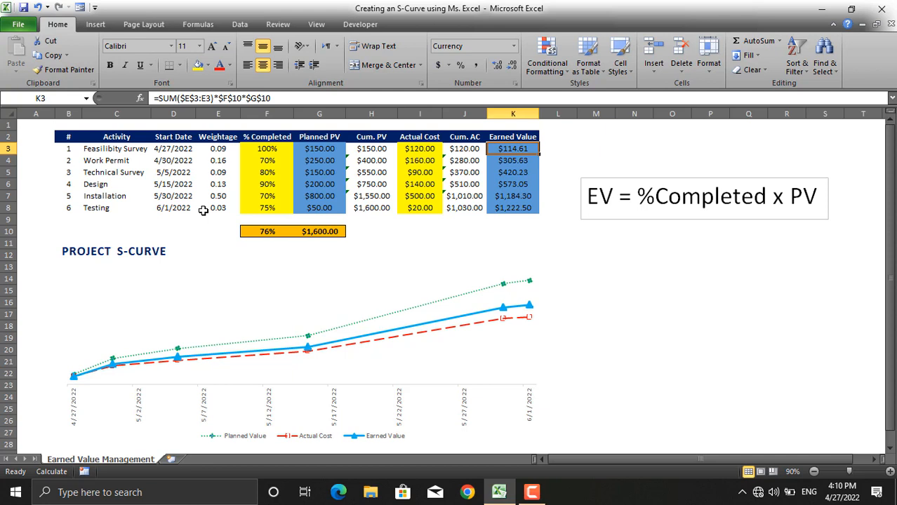
{"action": "mouse_move", "coordinate": [272, 152]}
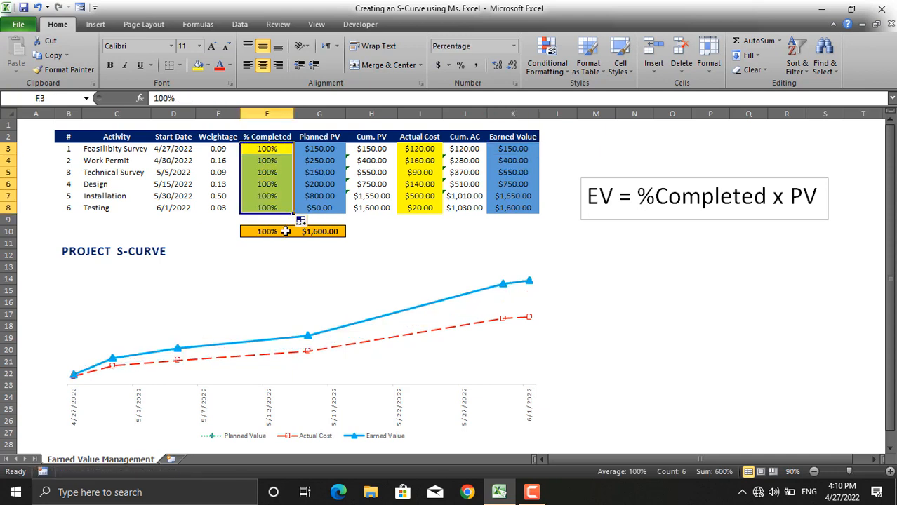
{"action": "mouse_move", "coordinate": [508, 267]}
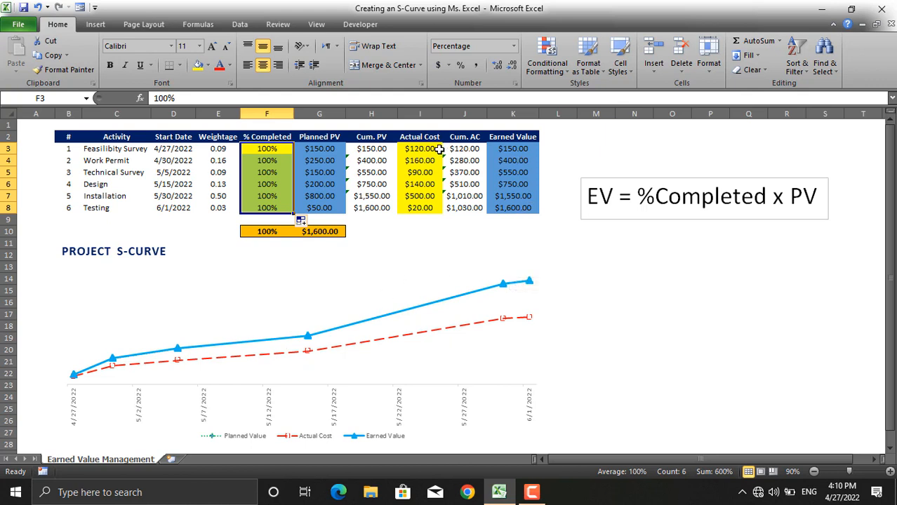
Step: Set each activity's Actual Cost to match its planned value
{"action": "left_click", "coordinate": [419, 148]}
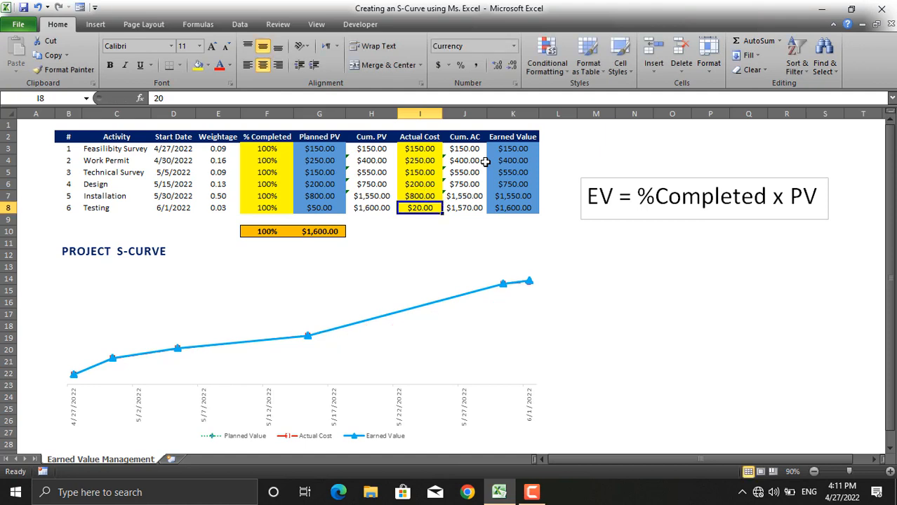
{"action": "left_click", "coordinate": [420, 219]}
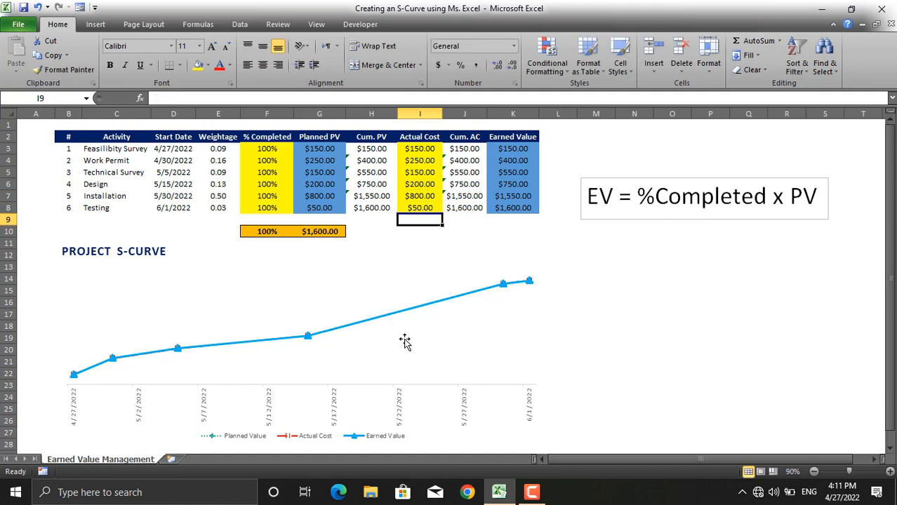
{"action": "mouse_move", "coordinate": [240, 448]}
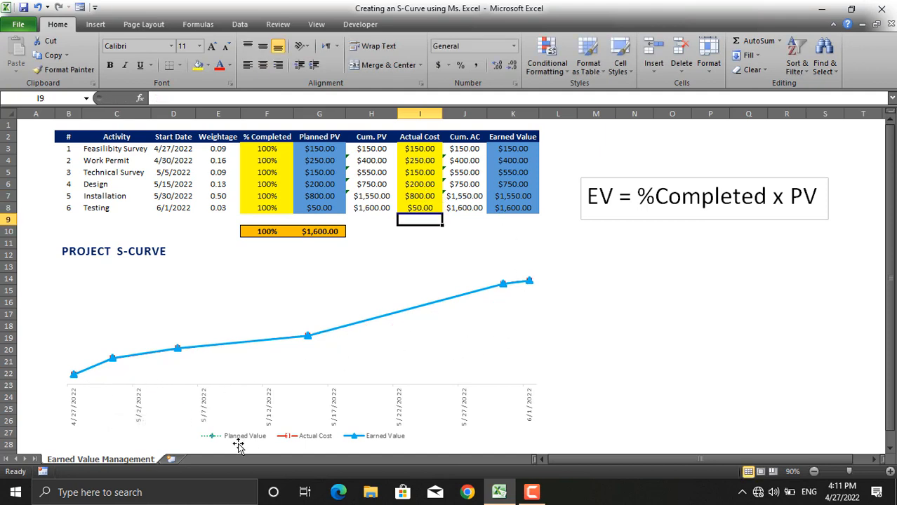
{"action": "mouse_move", "coordinate": [390, 446]}
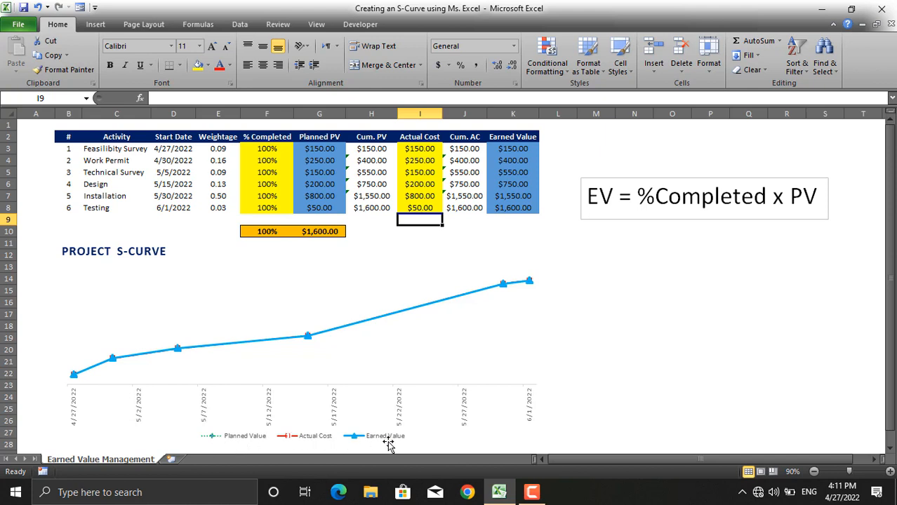
{"action": "mouse_move", "coordinate": [57, 351]}
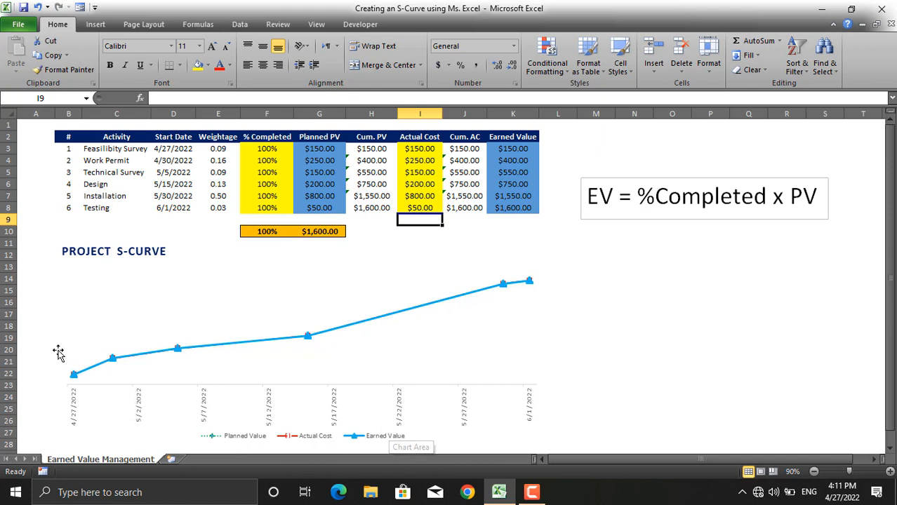
{"action": "mouse_move", "coordinate": [531, 281]}
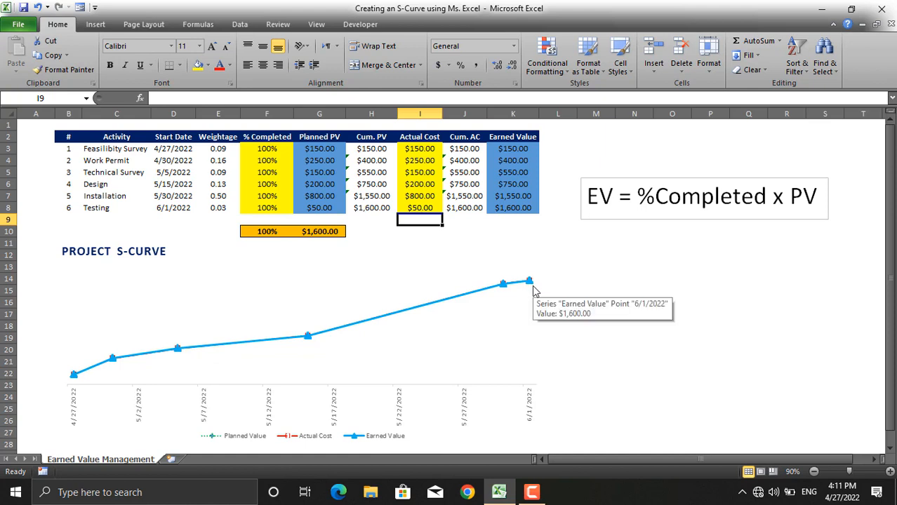
{"action": "type", "text": "20"}
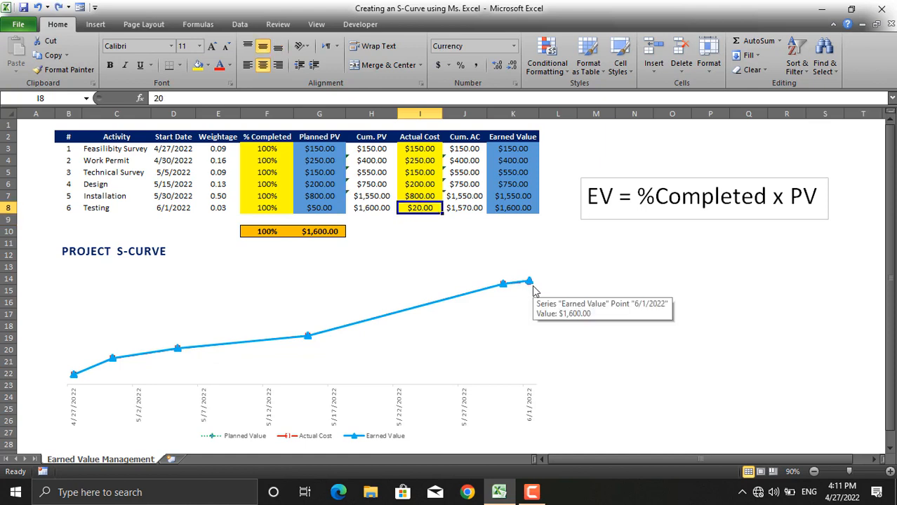